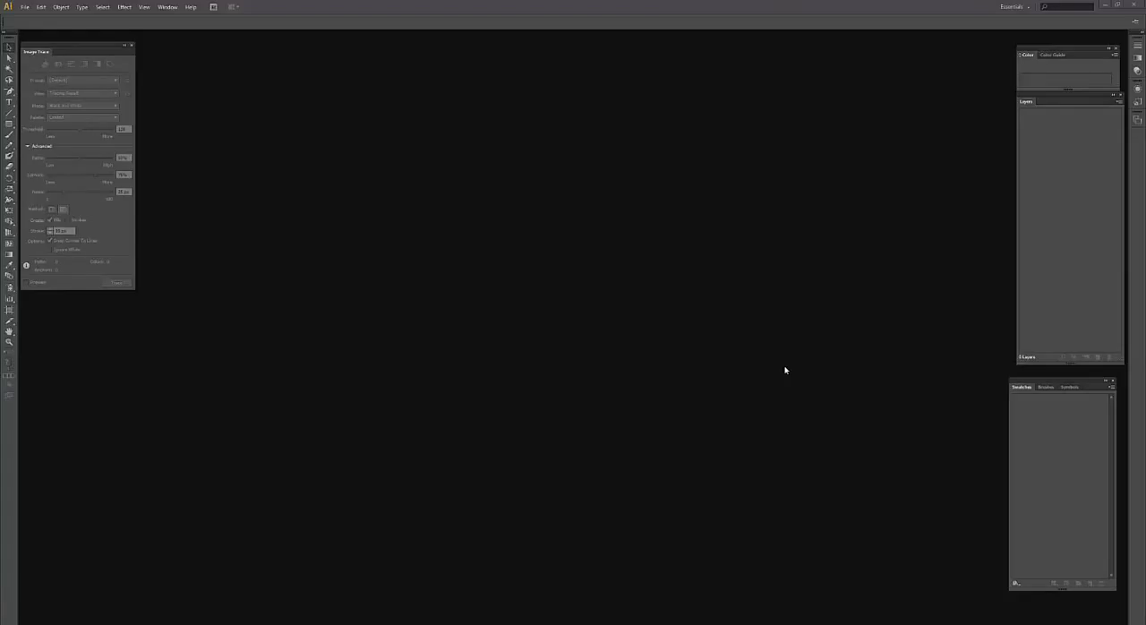
{"action": "mouse_move", "coordinate": [777, 374]}
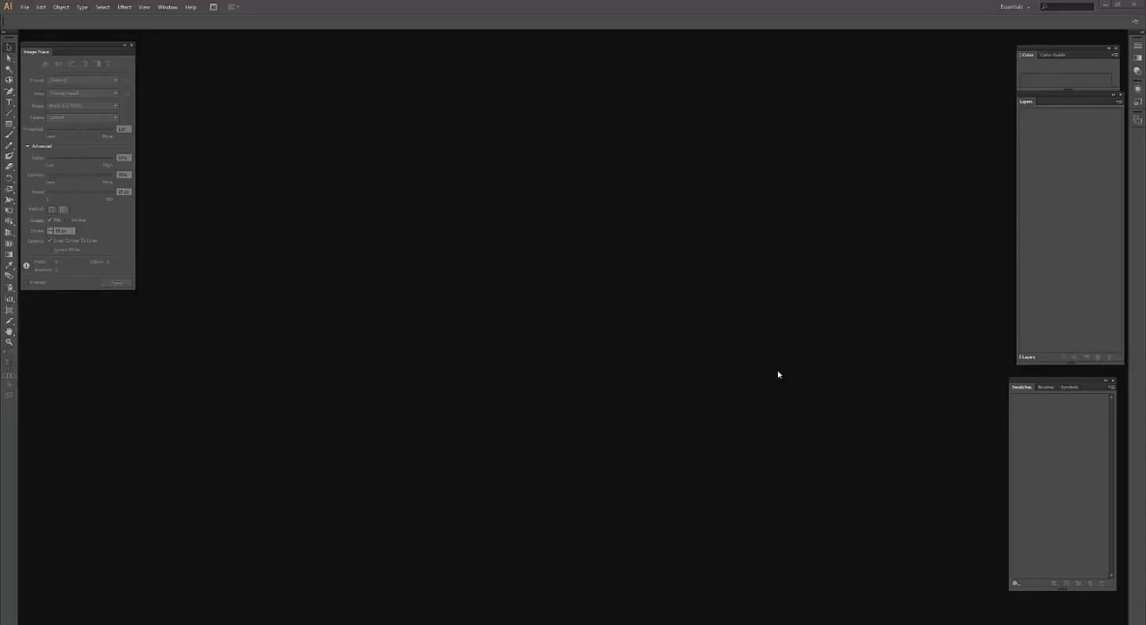
{"action": "mouse_move", "coordinate": [716, 354]}
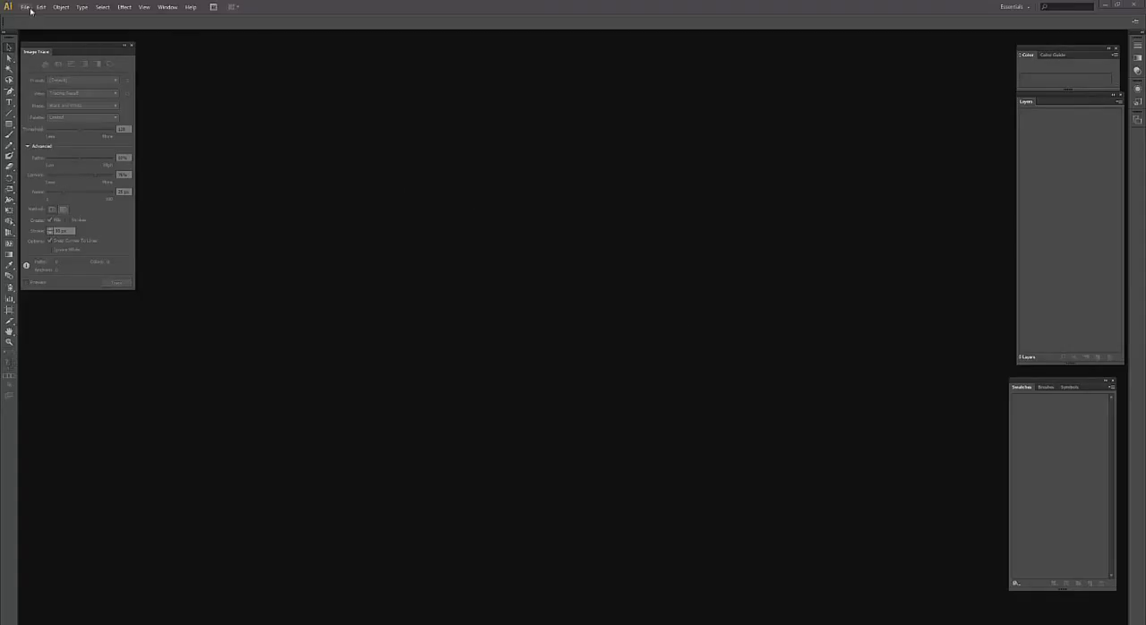
- Create a new blank document with default settings, giving an empty white artboard
{"action": "left_click", "coordinate": [25, 7]}
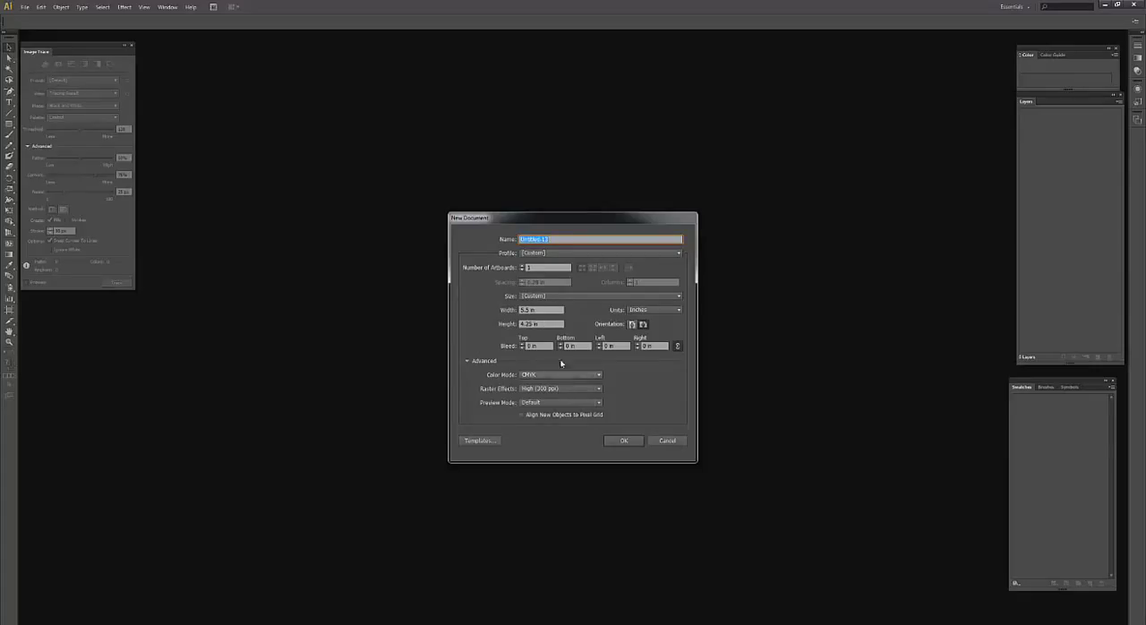
{"action": "mouse_move", "coordinate": [648, 404]}
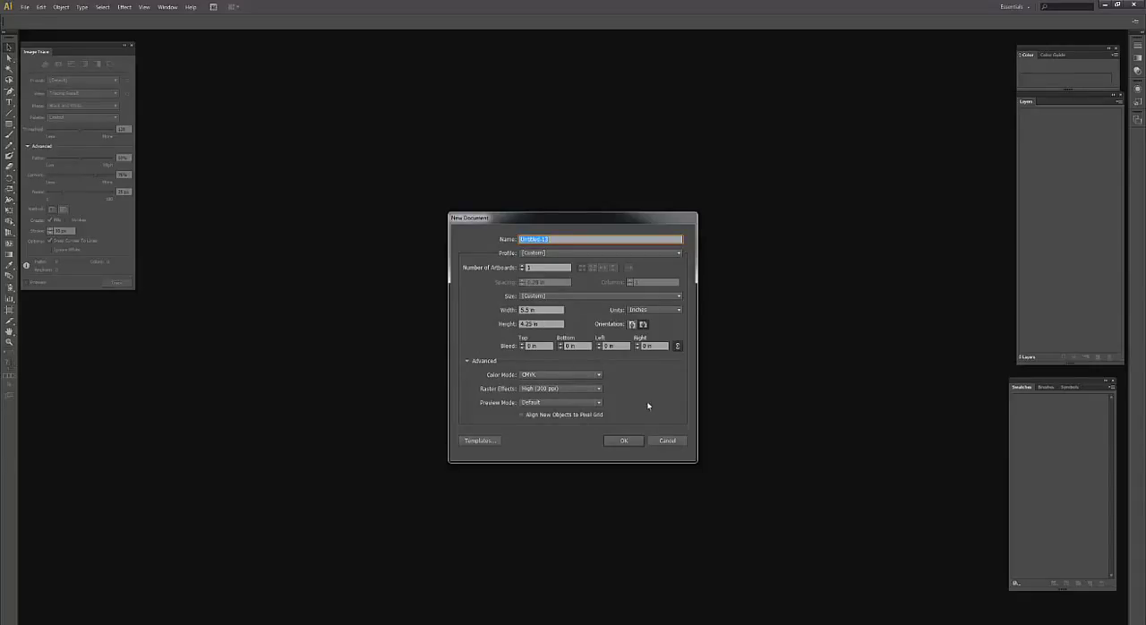
{"action": "left_click", "coordinate": [623, 441]}
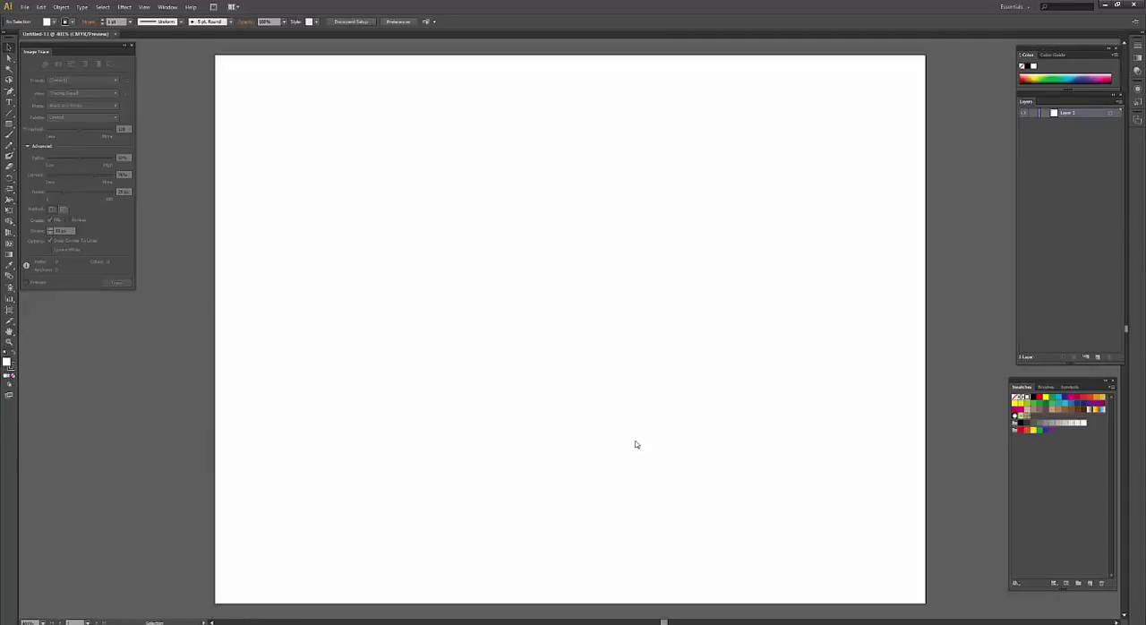
- Place the 'happy' calligraphy image file onto the artboard as a linked image
{"action": "left_click", "coordinate": [26, 7]}
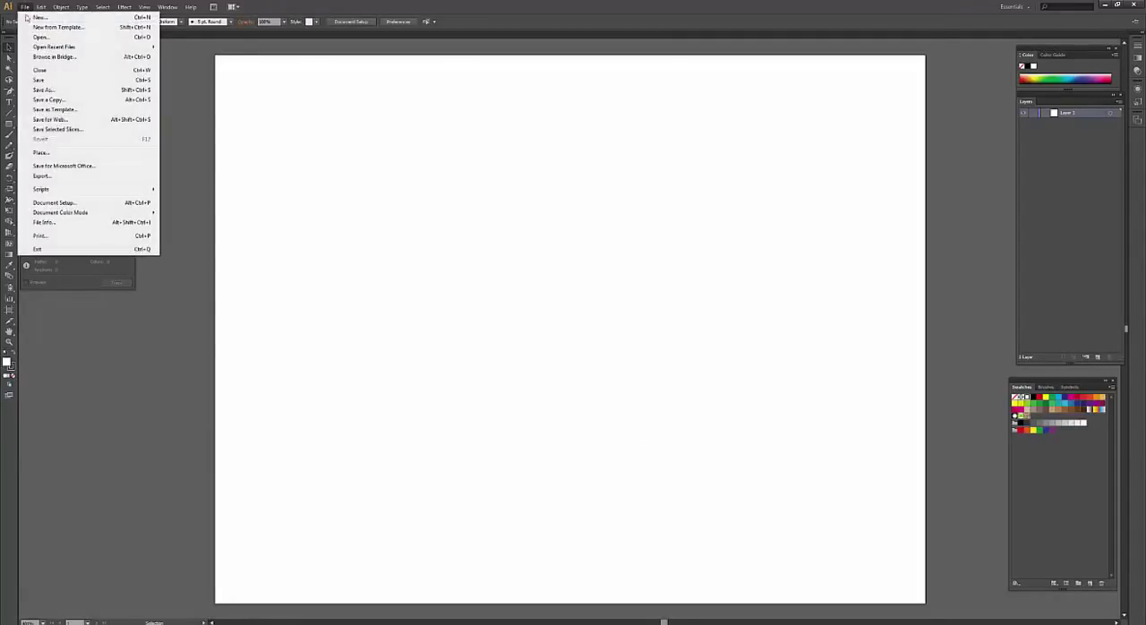
{"action": "mouse_move", "coordinate": [50, 154]}
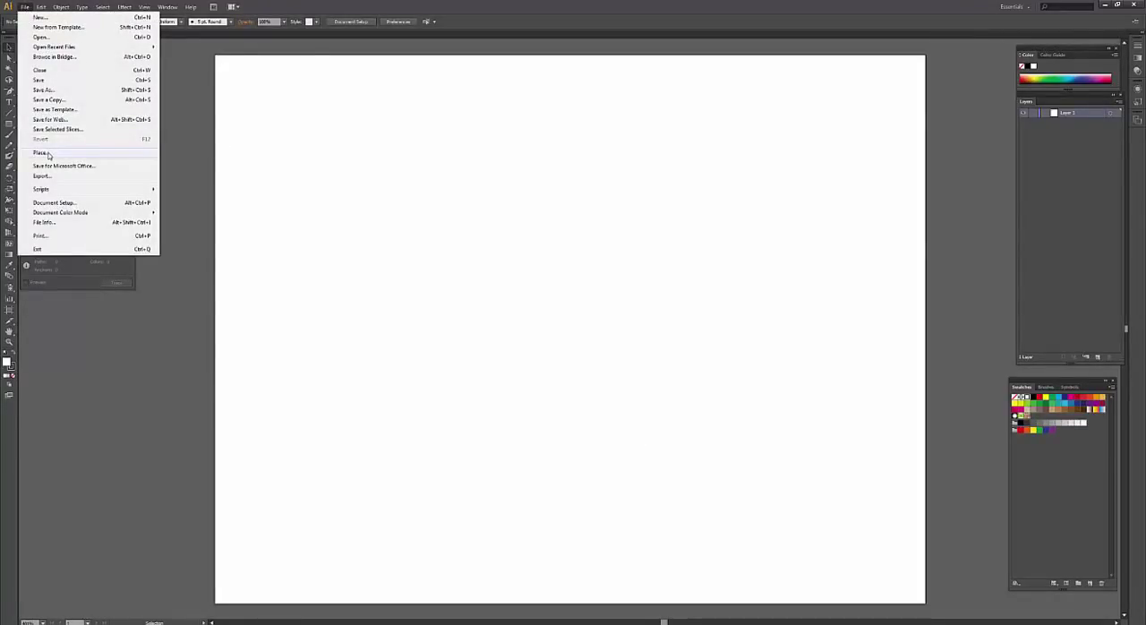
{"action": "left_click", "coordinate": [39, 152]}
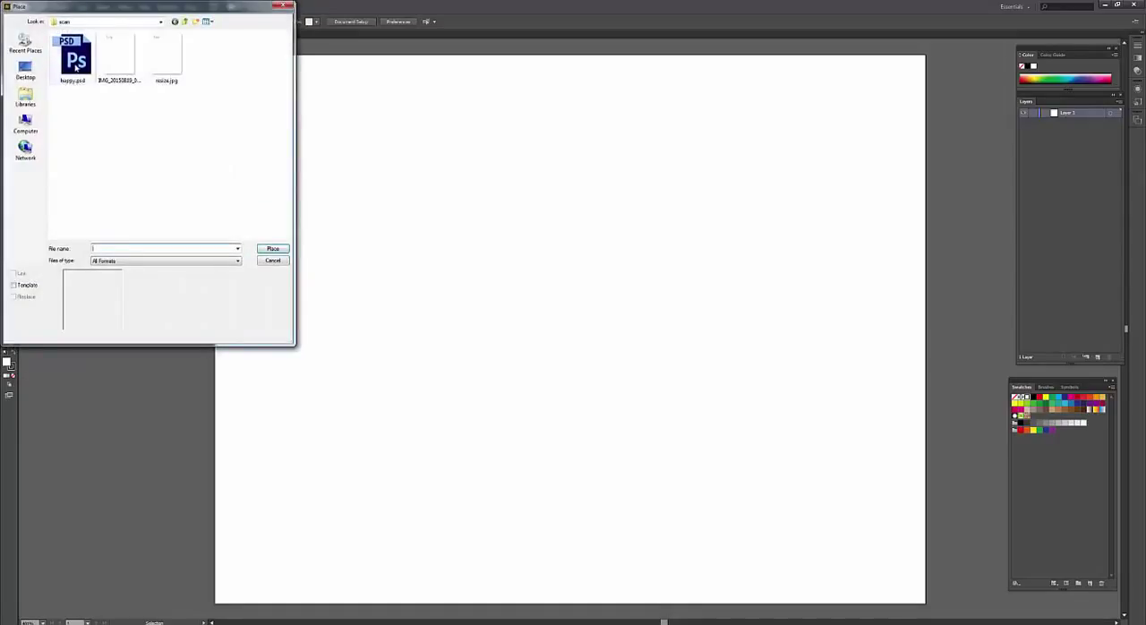
{"action": "left_click", "coordinate": [75, 55]}
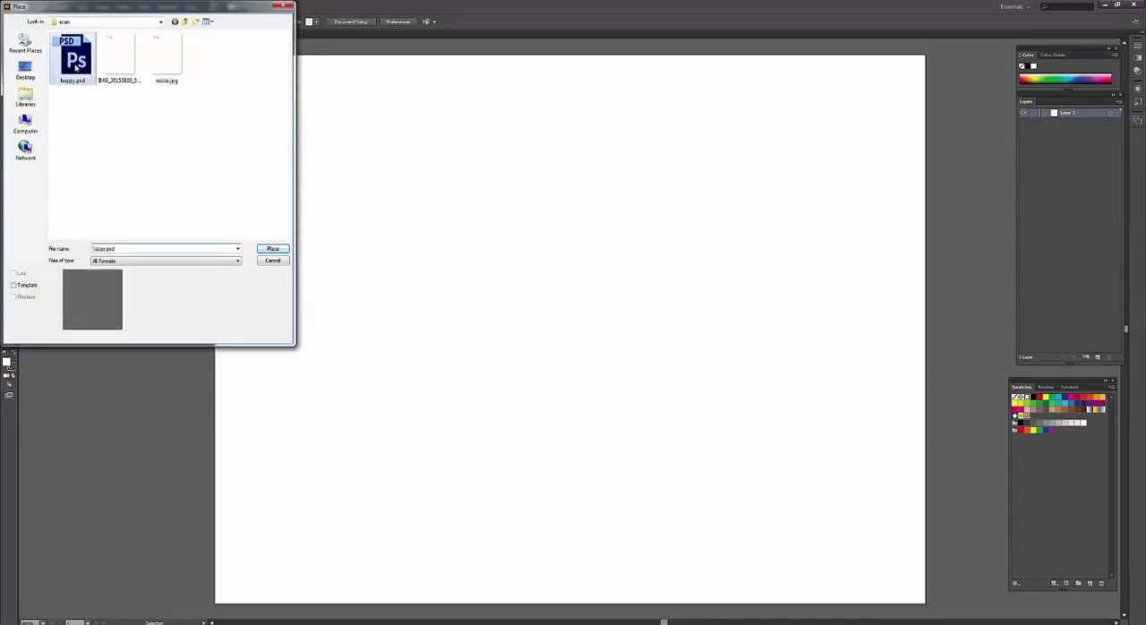
{"action": "left_click", "coordinate": [15, 272]}
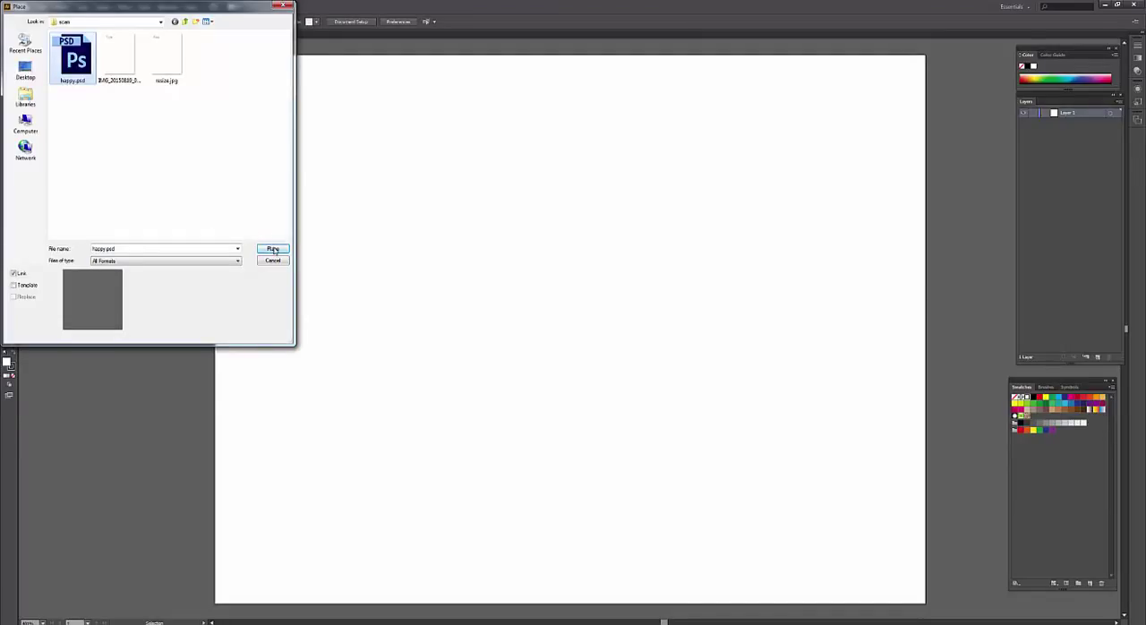
{"action": "left_click", "coordinate": [273, 248]}
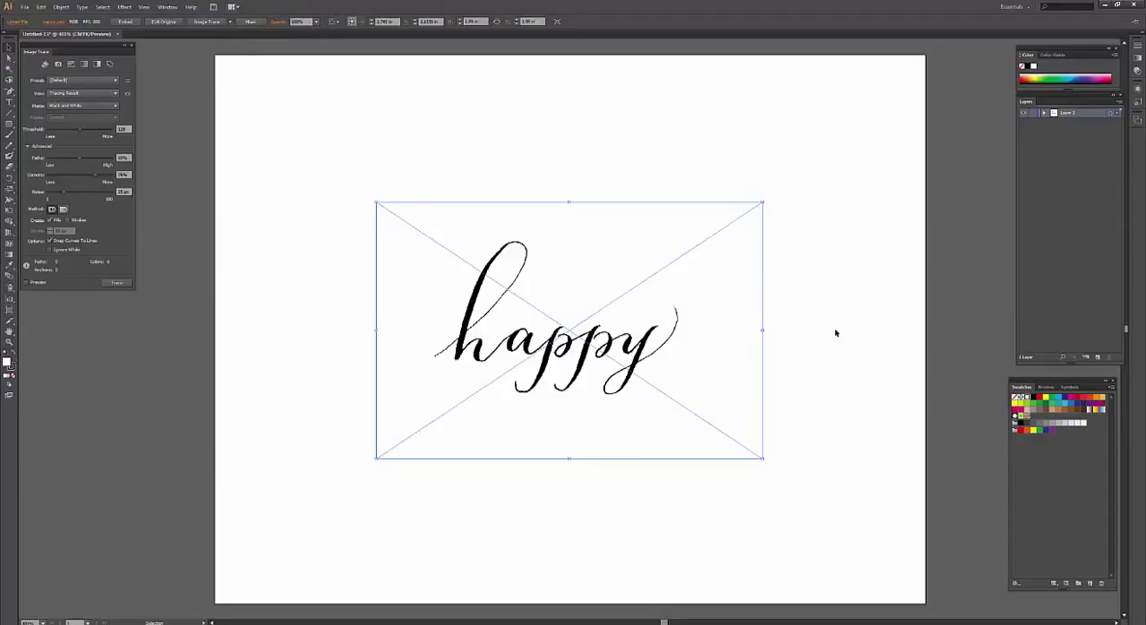
{"action": "mouse_move", "coordinate": [831, 331]}
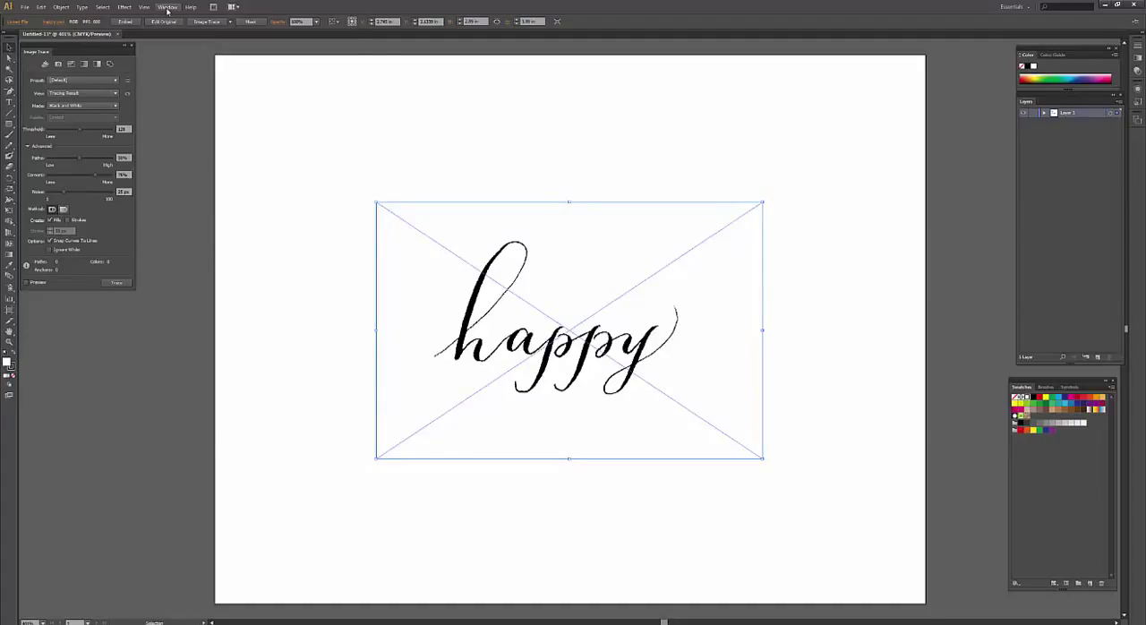
{"action": "left_click", "coordinate": [166, 7]}
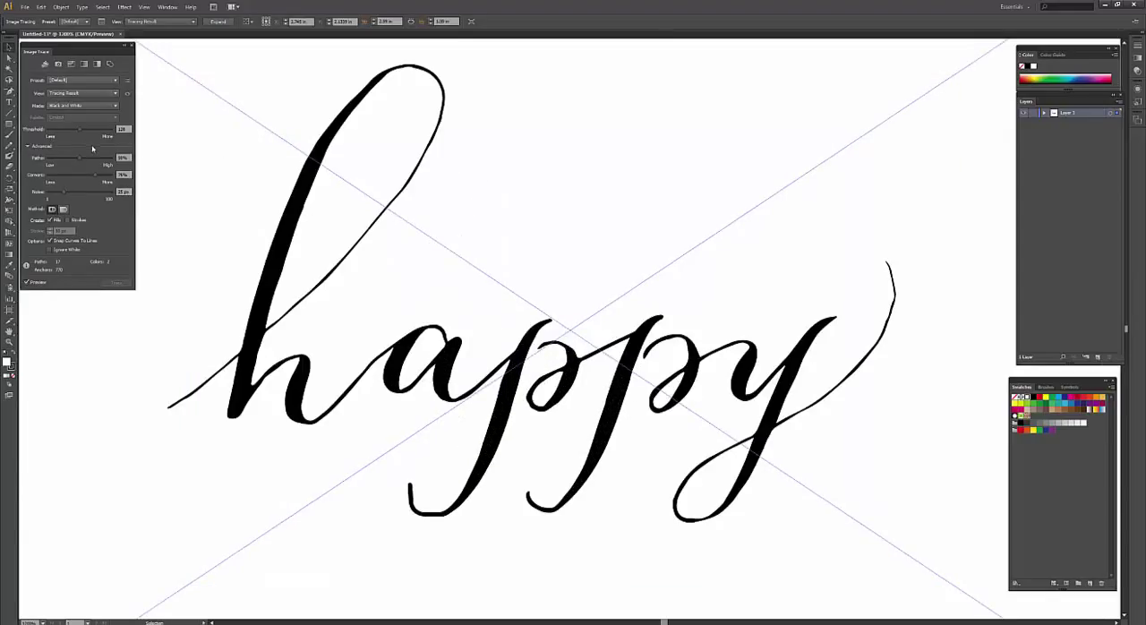
{"action": "mouse_move", "coordinate": [106, 163]}
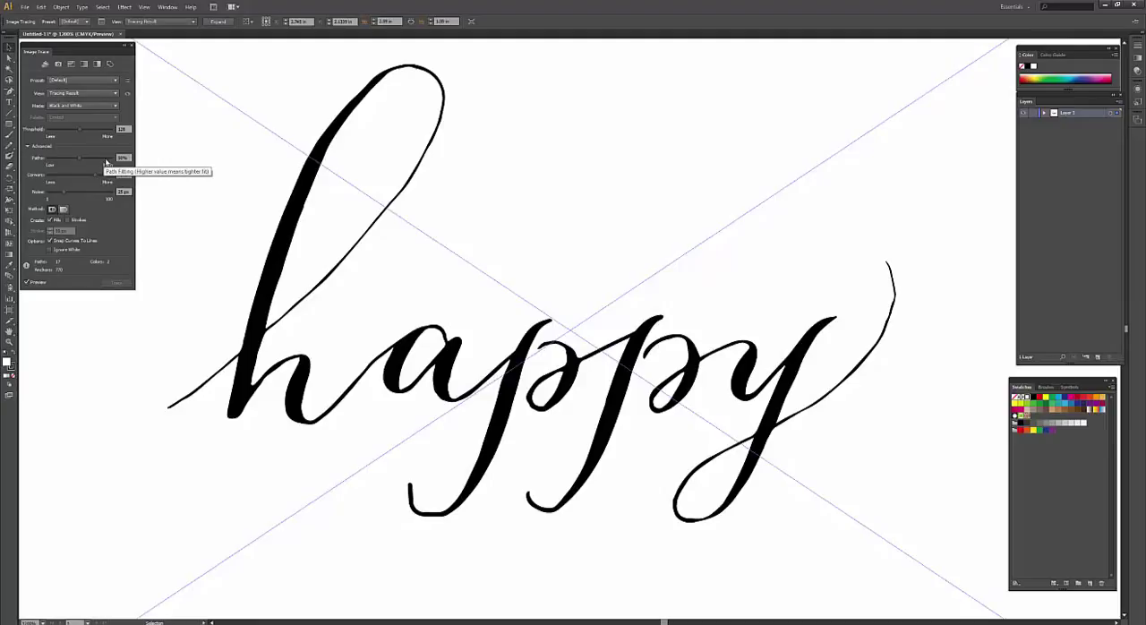
{"action": "mouse_move", "coordinate": [81, 132]}
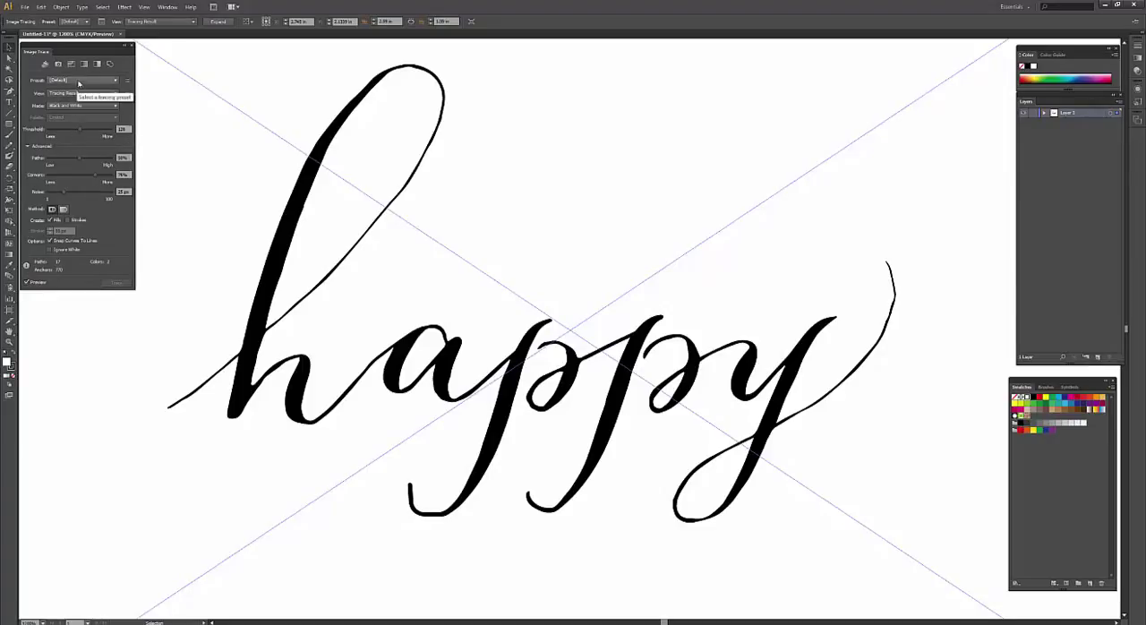
- Review the Image Trace preset choices for the placed 'happy' image
{"action": "left_click", "coordinate": [80, 106]}
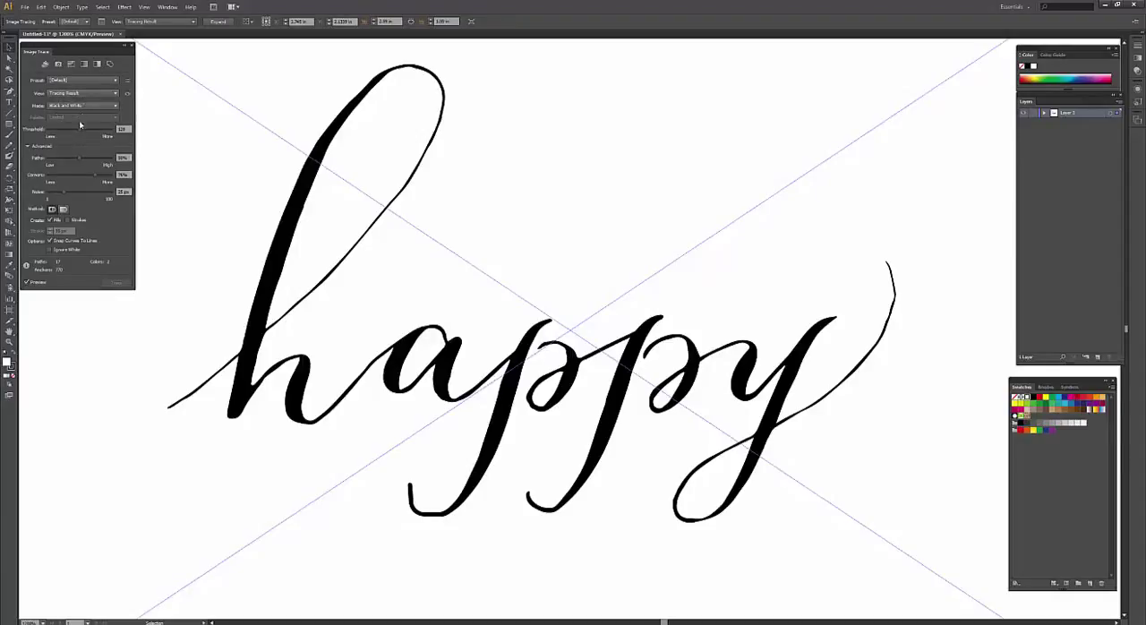
{"action": "mouse_move", "coordinate": [83, 135]}
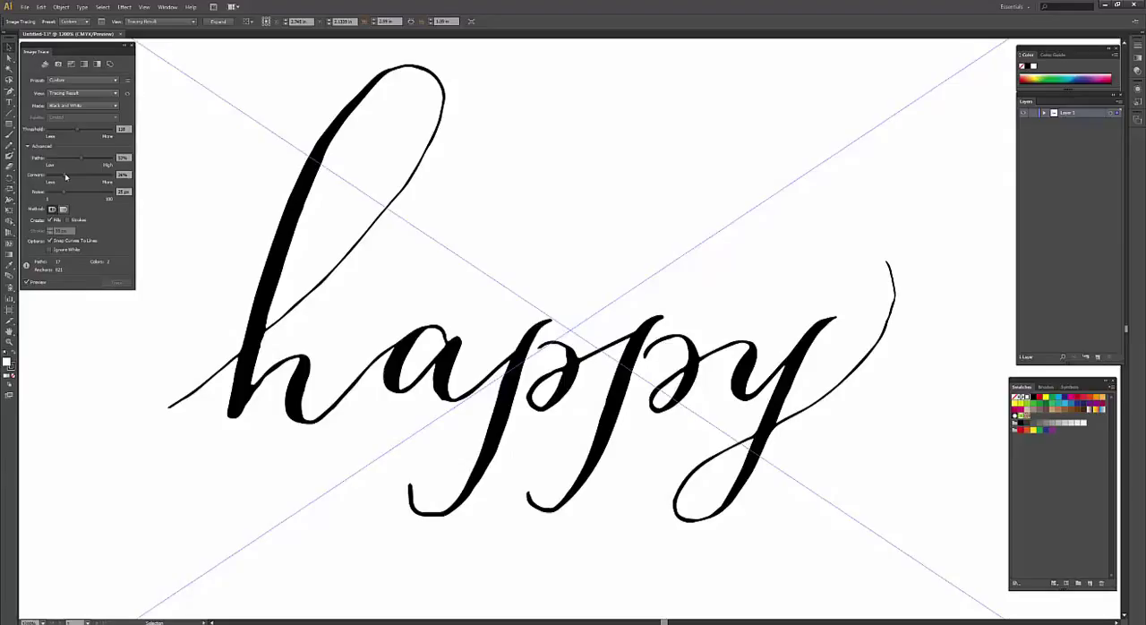
{"action": "mouse_move", "coordinate": [79, 179]}
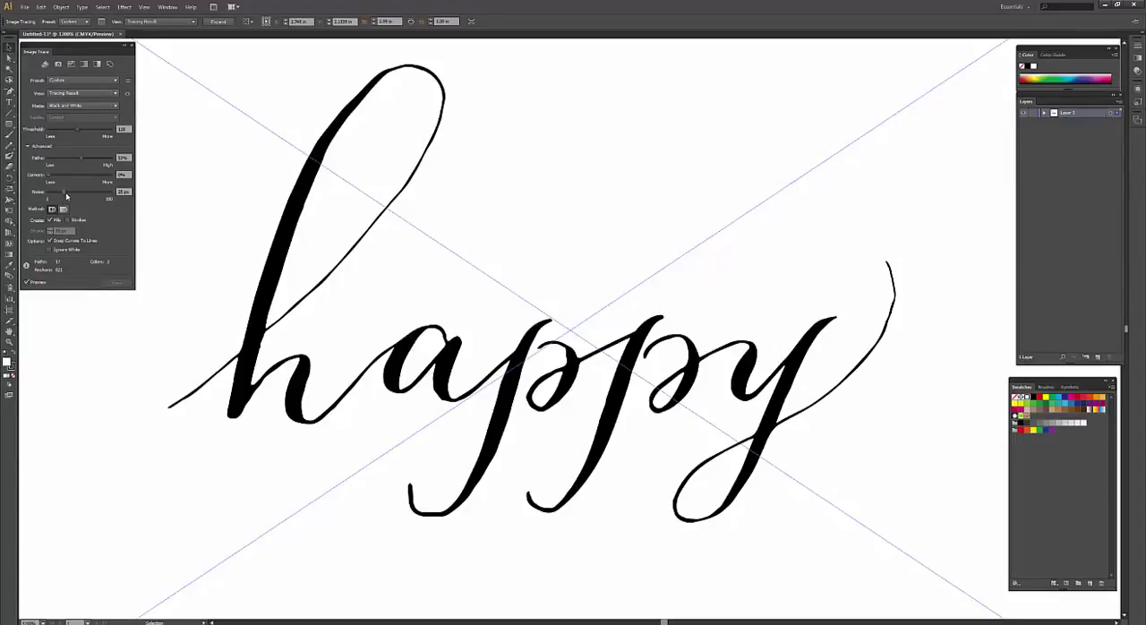
{"action": "mouse_move", "coordinate": [498, 283]}
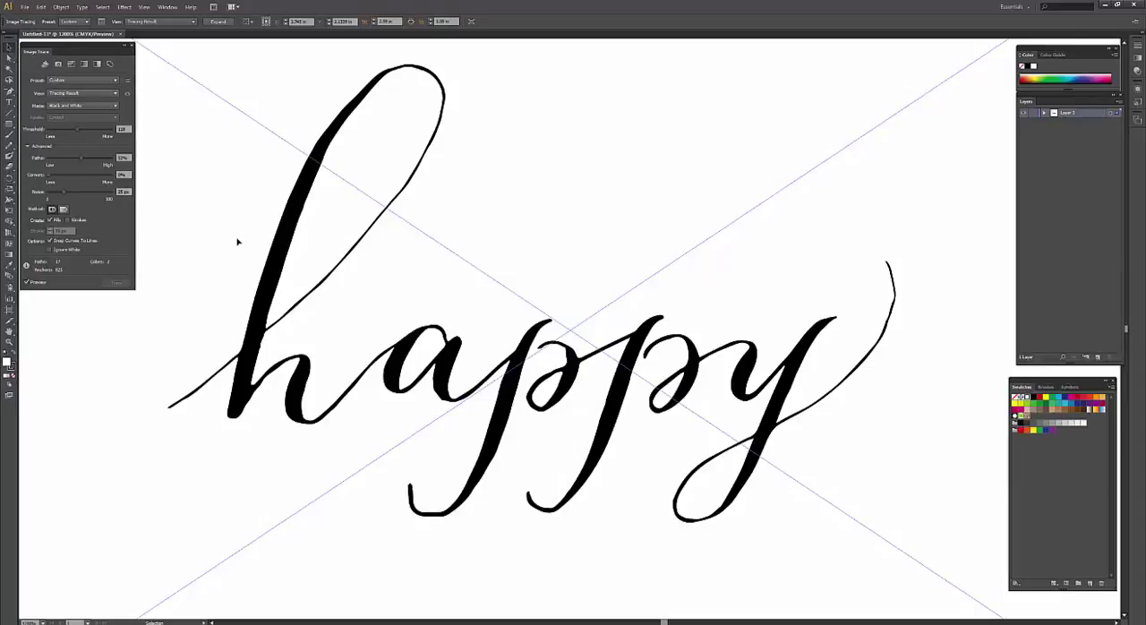
{"action": "mouse_move", "coordinate": [50, 254]}
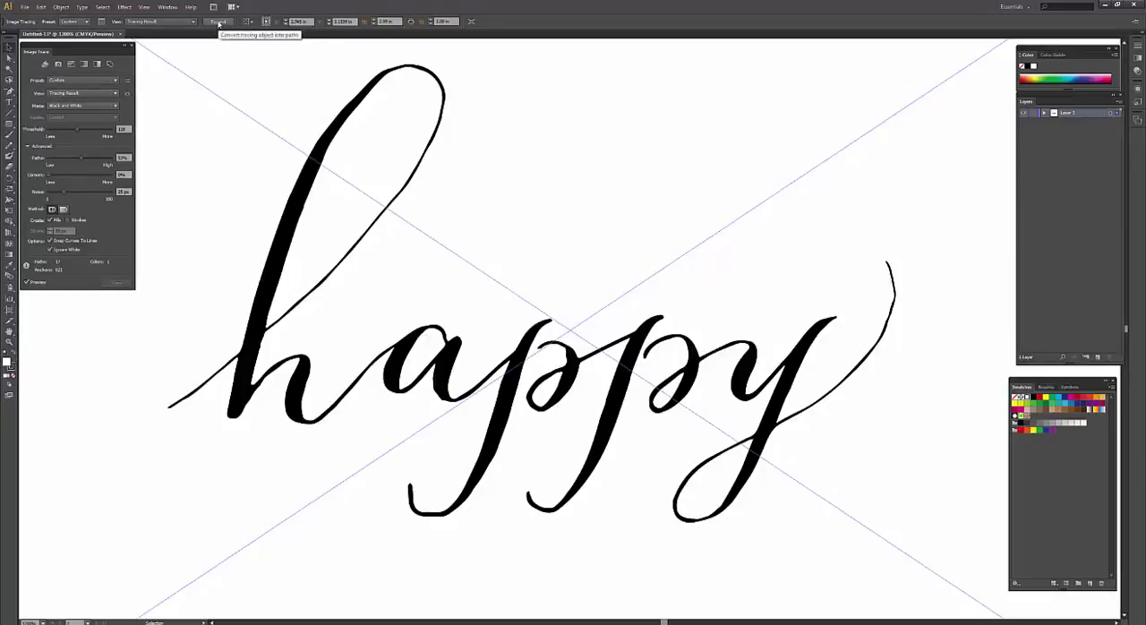
- Expand the traced 'happy' lettering into editable vector outlines
{"action": "left_click", "coordinate": [218, 20]}
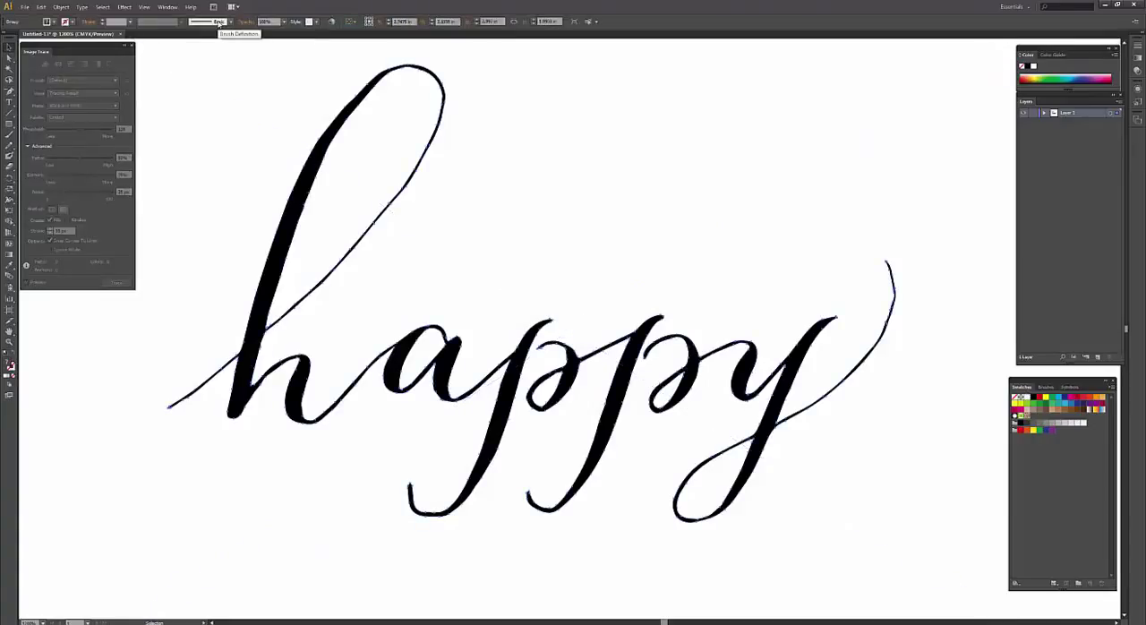
{"action": "left_click", "coordinate": [219, 22]}
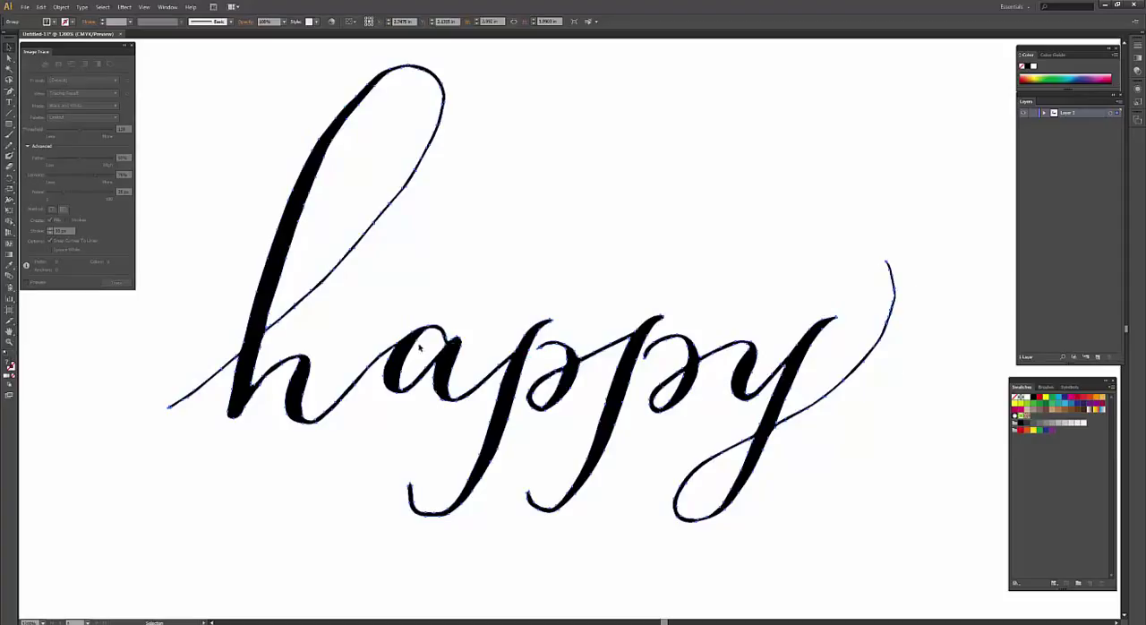
{"action": "mouse_move", "coordinate": [314, 294]}
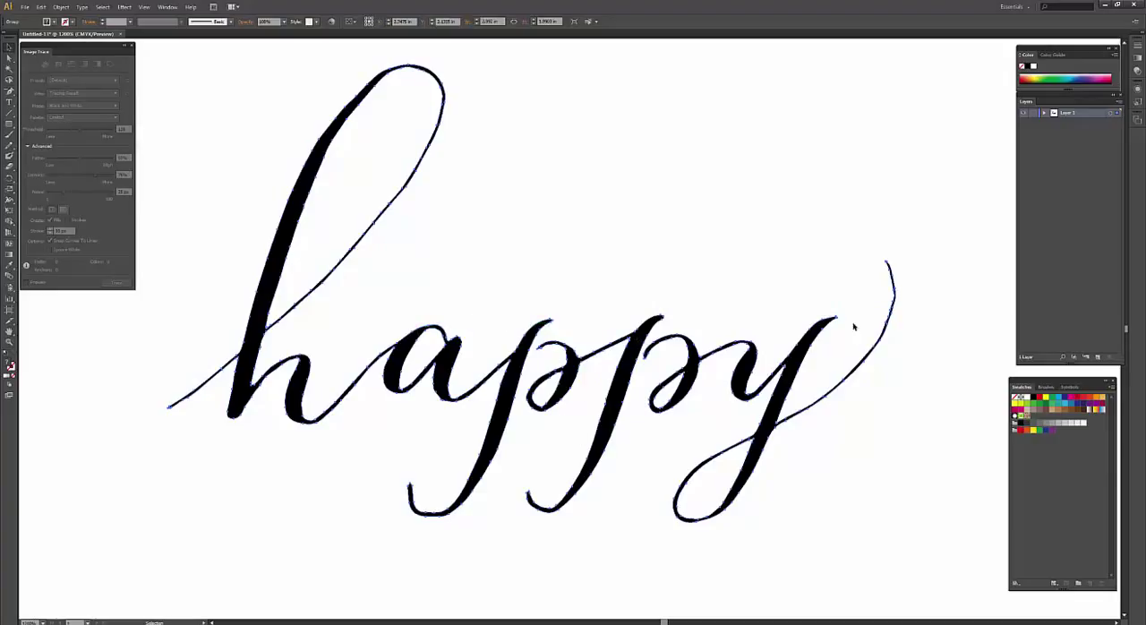
{"action": "mouse_move", "coordinate": [570, 287]}
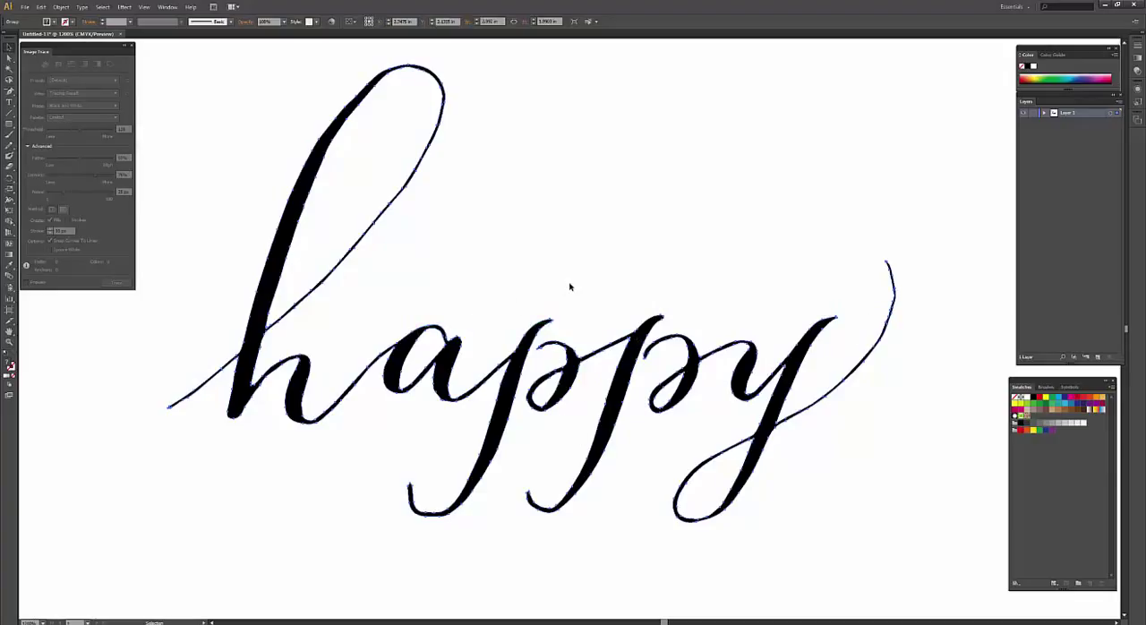
{"action": "mouse_move", "coordinate": [616, 285]}
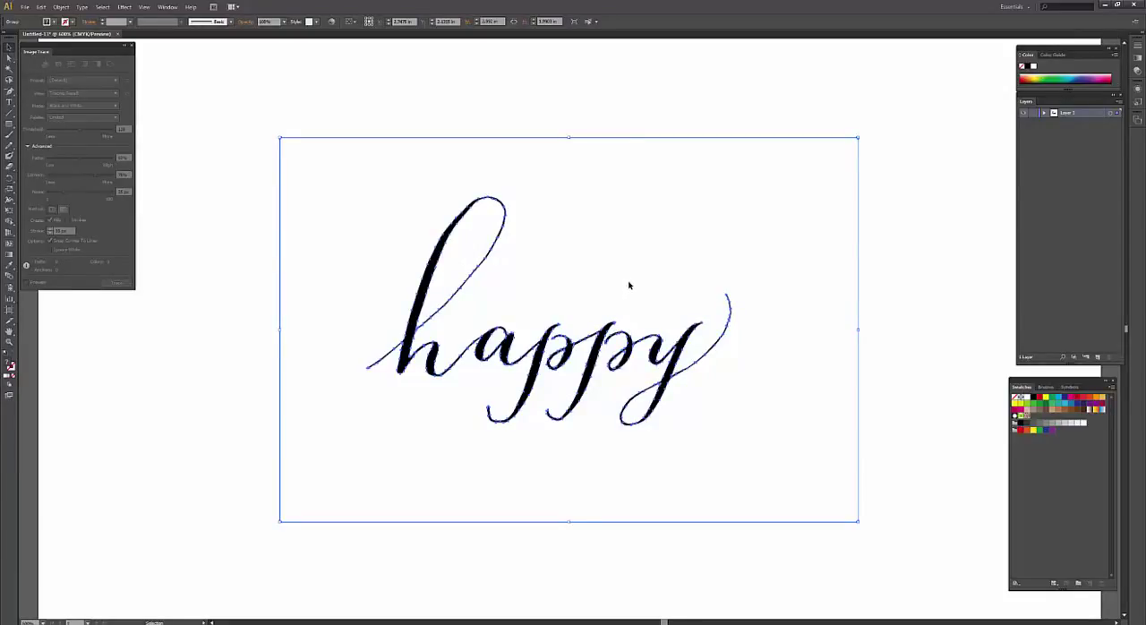
{"action": "mouse_move", "coordinate": [344, 276]}
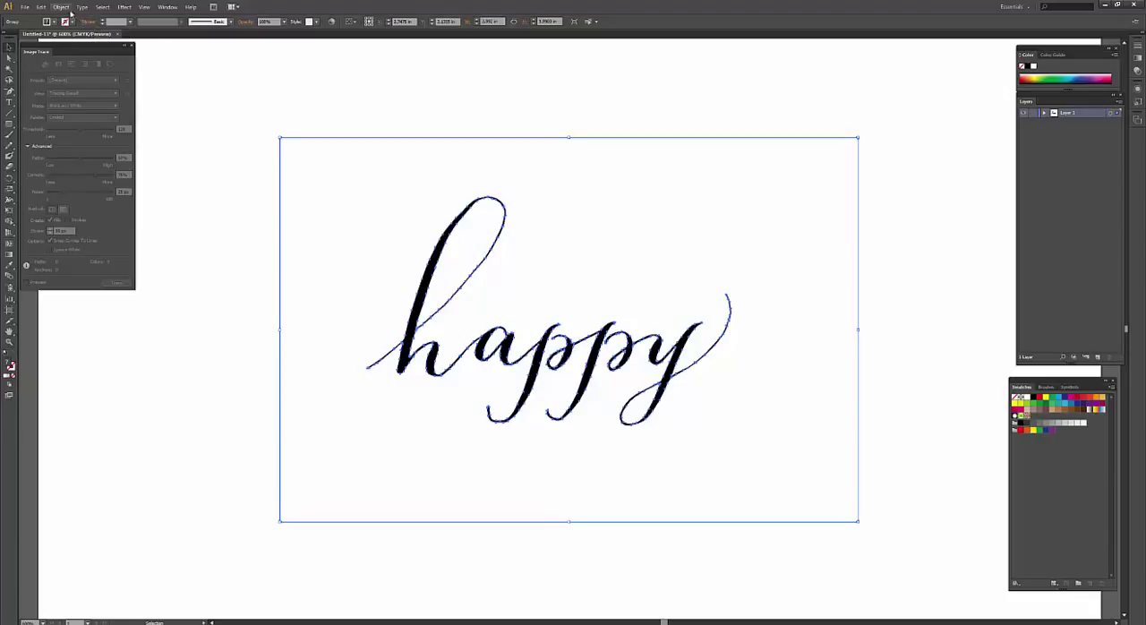
{"action": "left_click", "coordinate": [102, 7]}
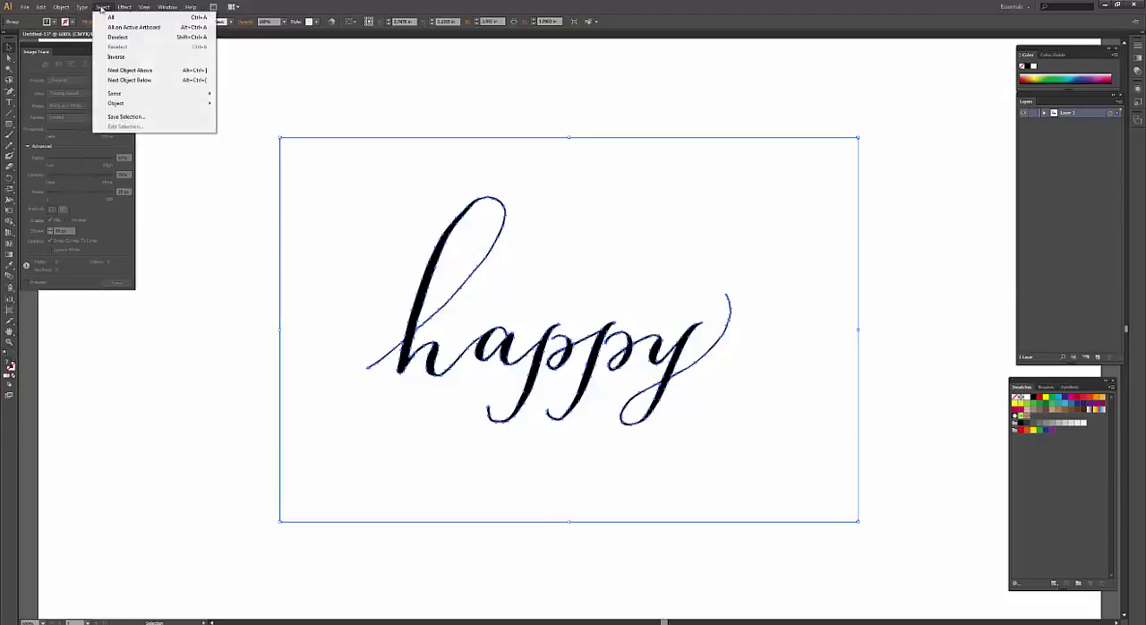
{"action": "left_click", "coordinate": [126, 7]}
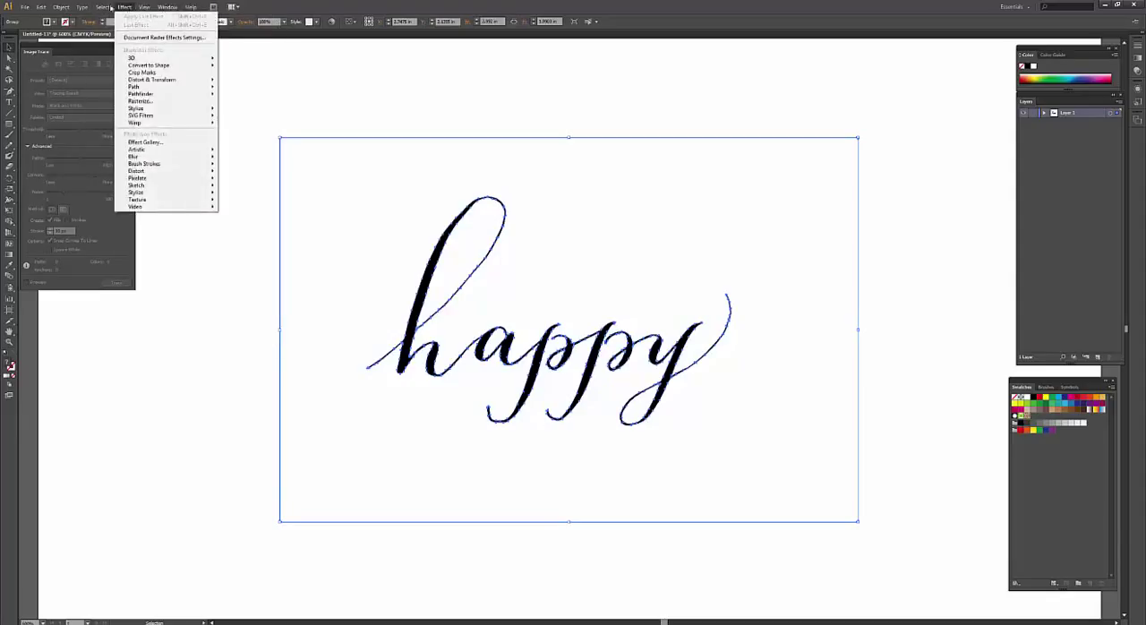
{"action": "left_click", "coordinate": [61, 7]}
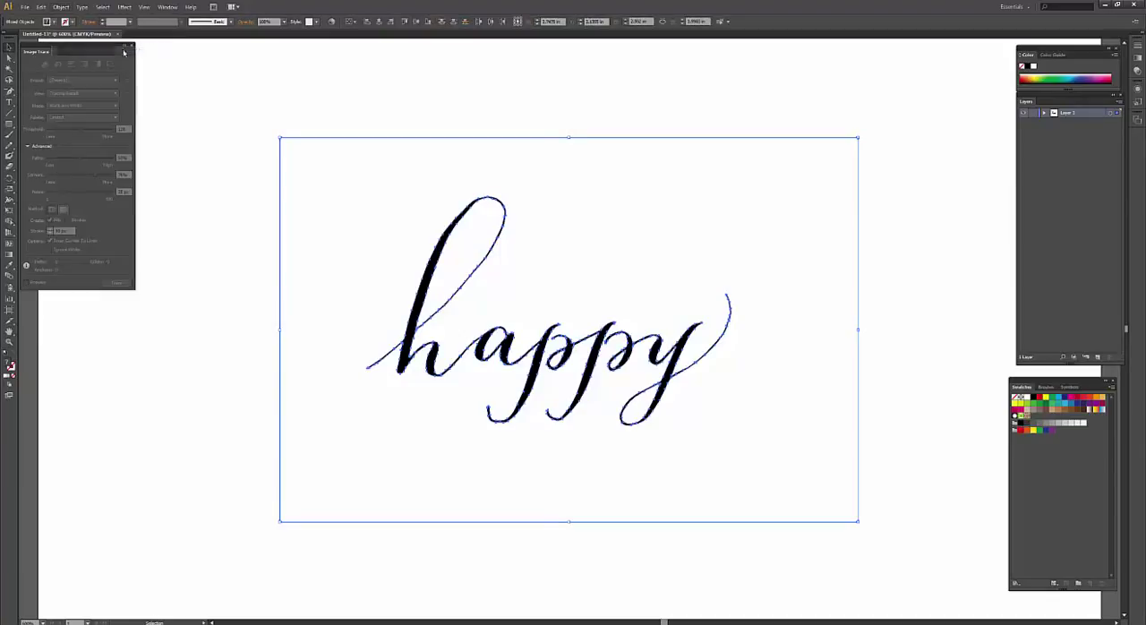
{"action": "left_click", "coordinate": [61, 7]}
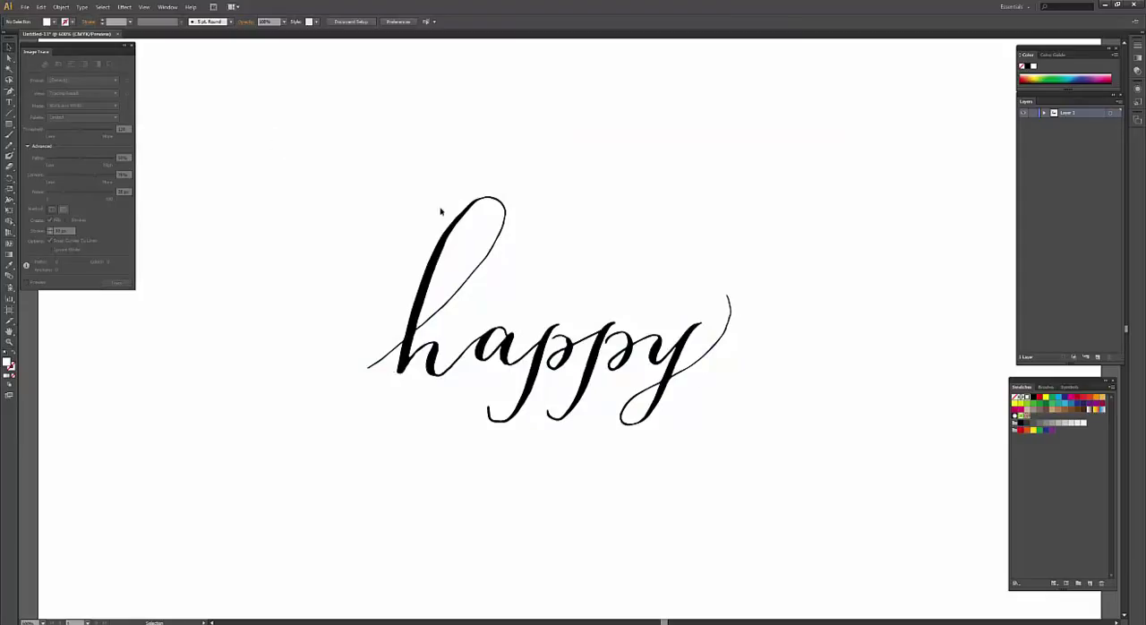
{"action": "mouse_move", "coordinate": [240, 112]}
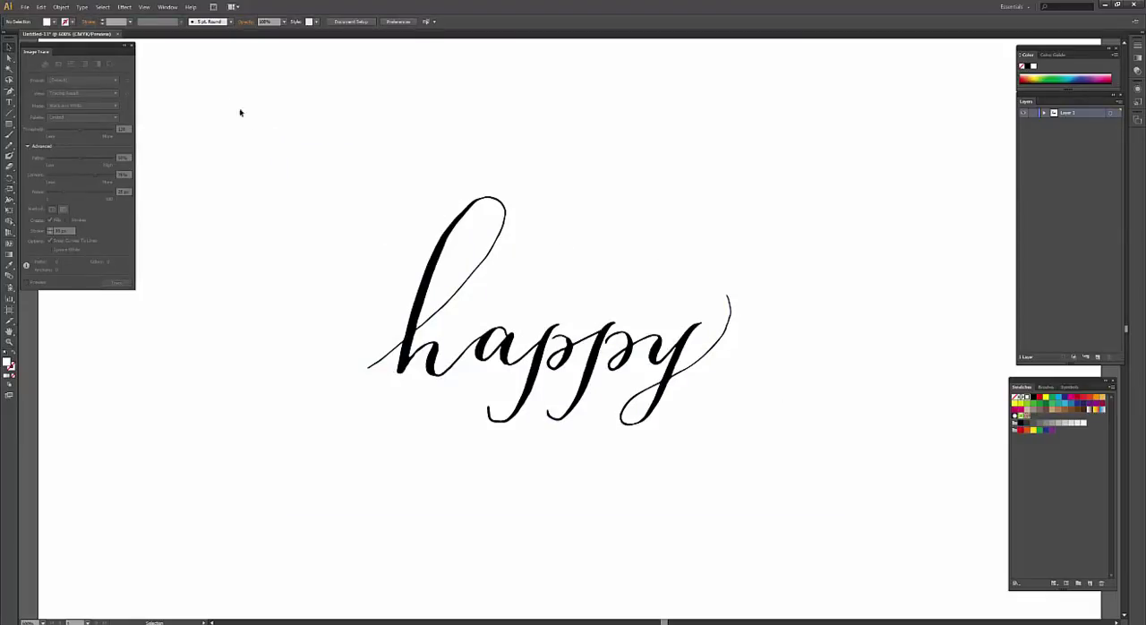
{"action": "left_click", "coordinate": [552, 332]}
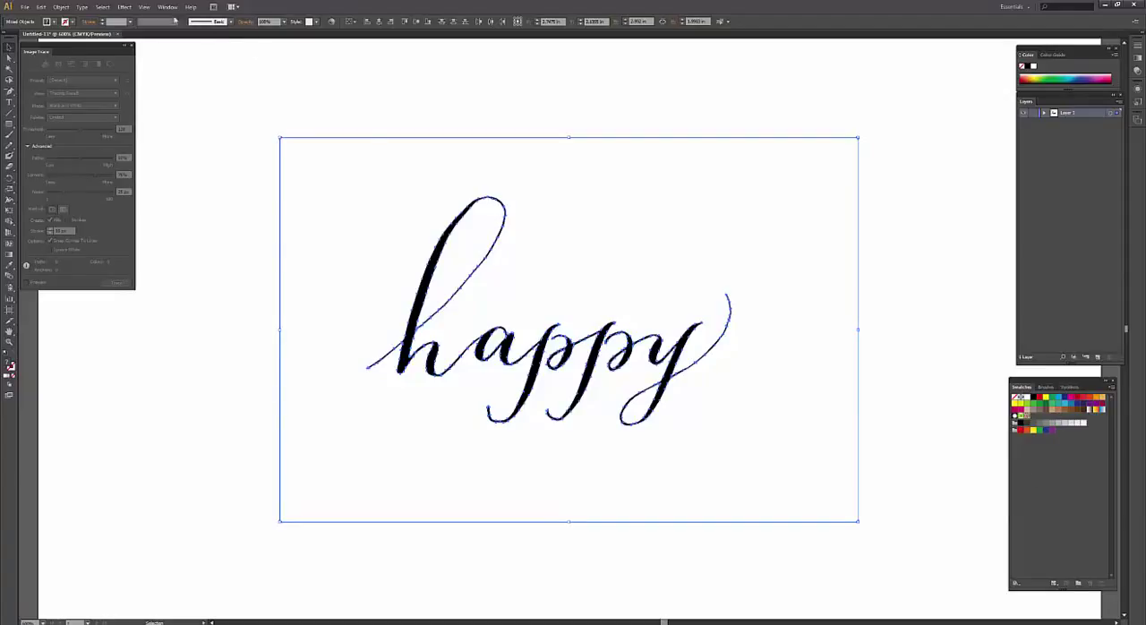
{"action": "left_click", "coordinate": [169, 7]}
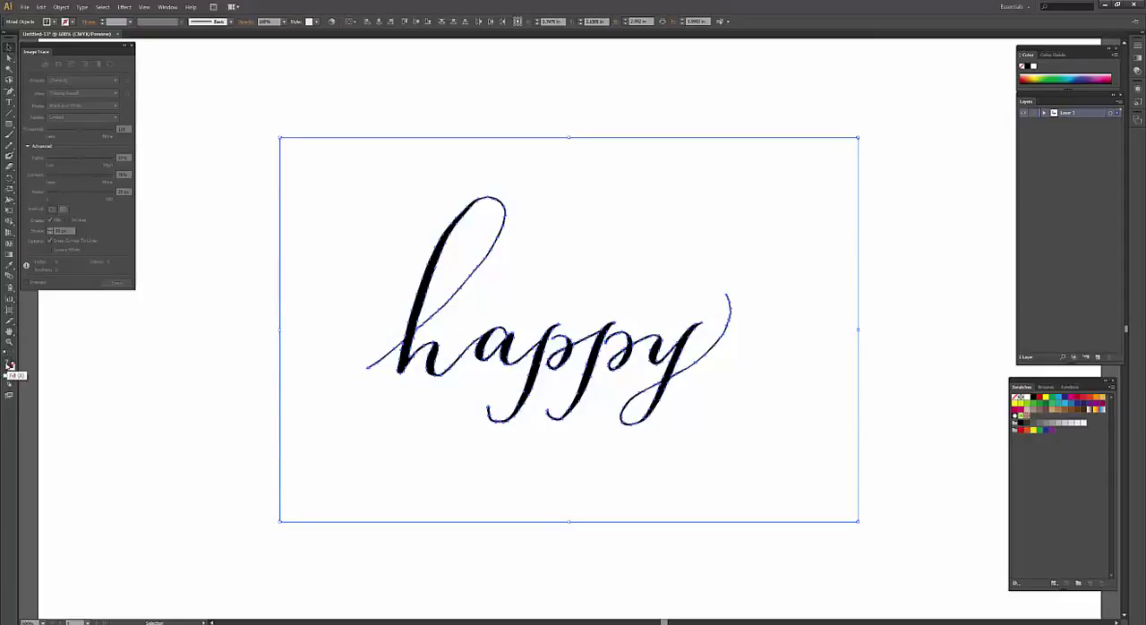
{"action": "mouse_move", "coordinate": [10, 369]}
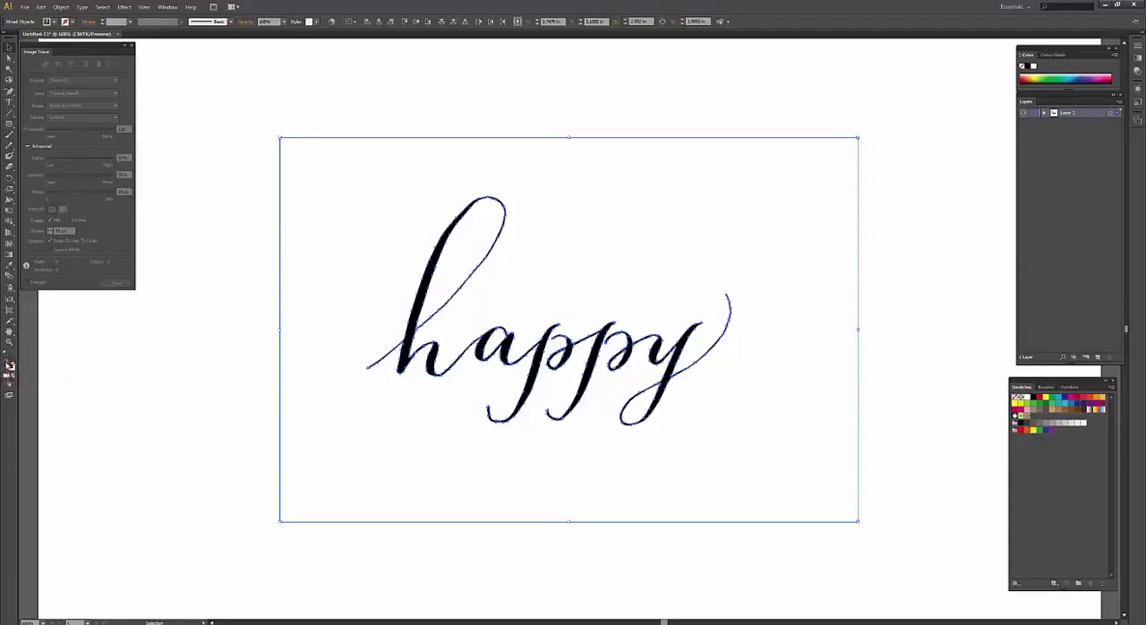
{"action": "mouse_move", "coordinate": [187, 376]}
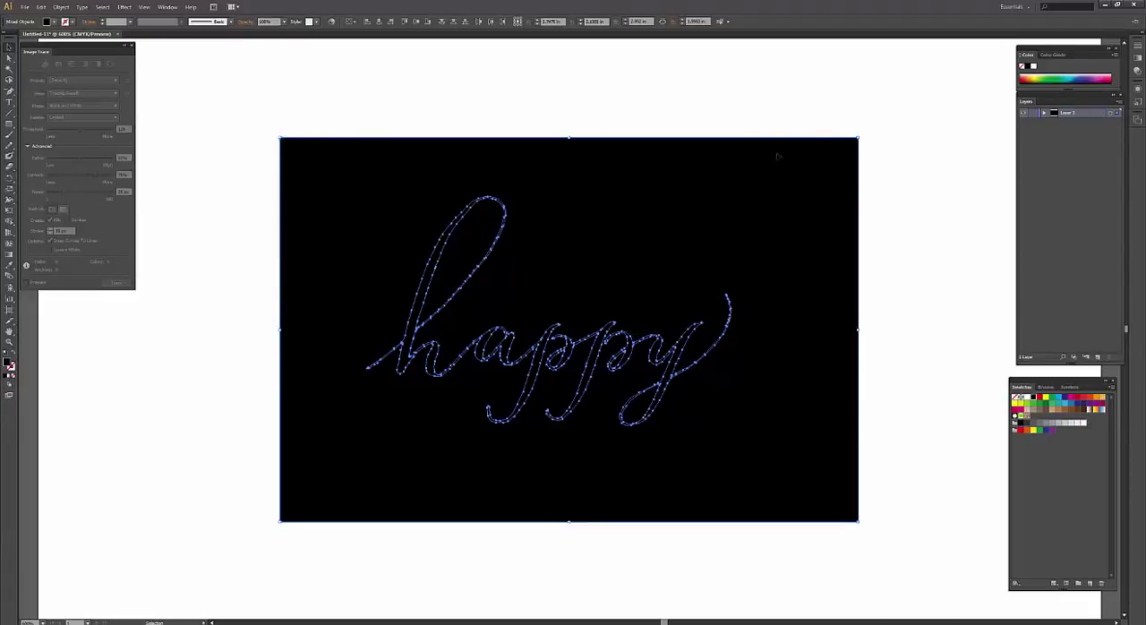
{"action": "mouse_move", "coordinate": [295, 224]}
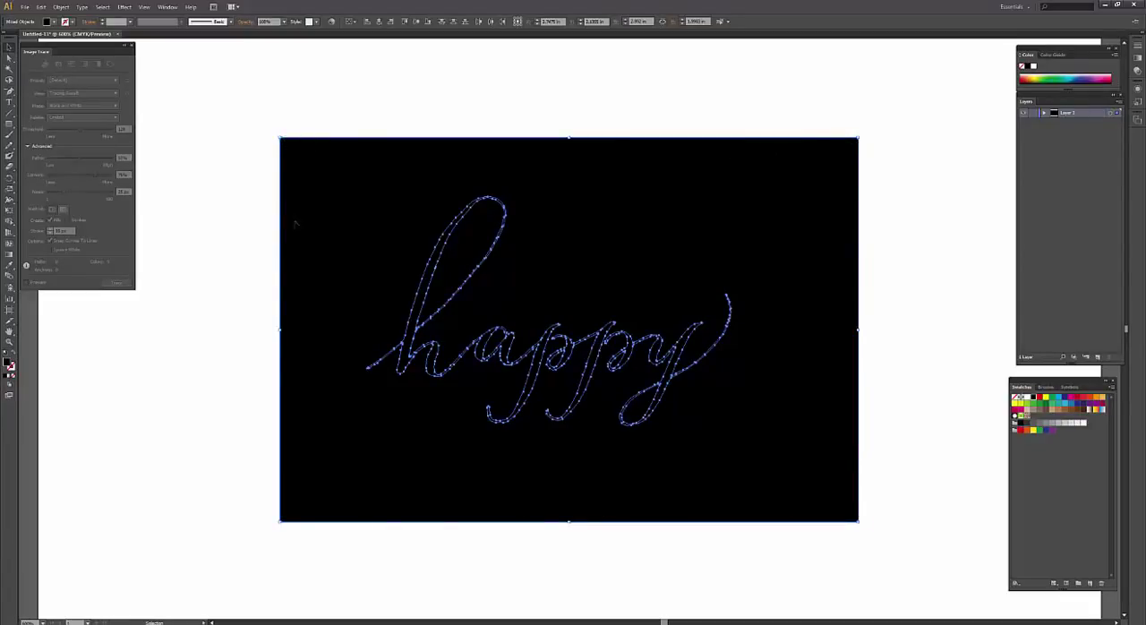
{"action": "mouse_move", "coordinate": [11, 93]}
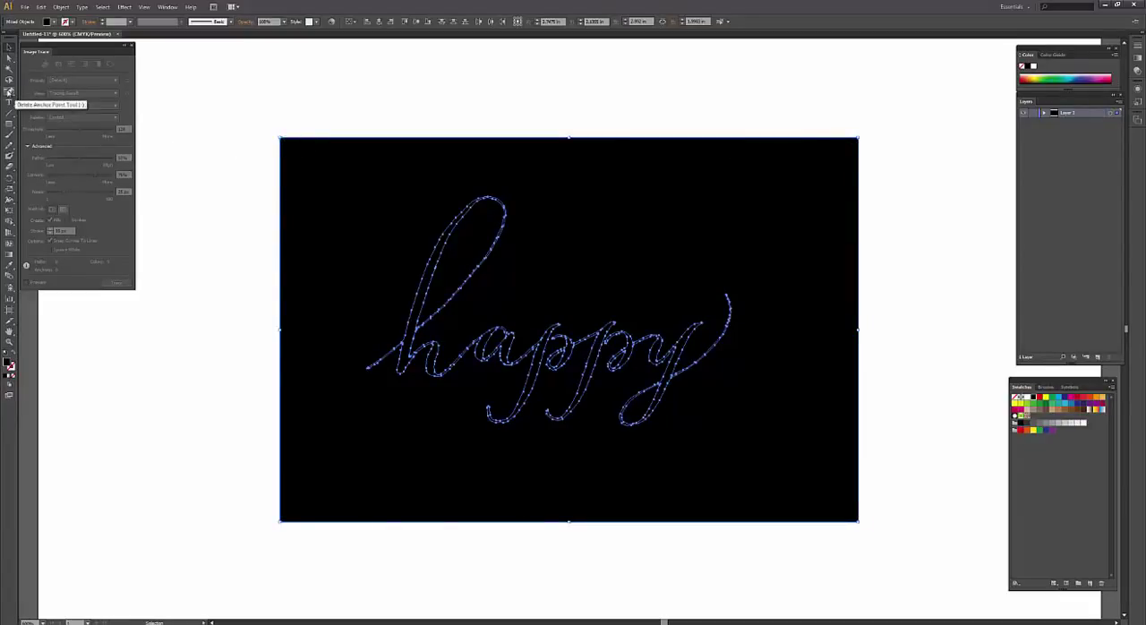
- Switch to the Direct Selection tool to pick individual counter-fill pieces
{"action": "left_click", "coordinate": [11, 92]}
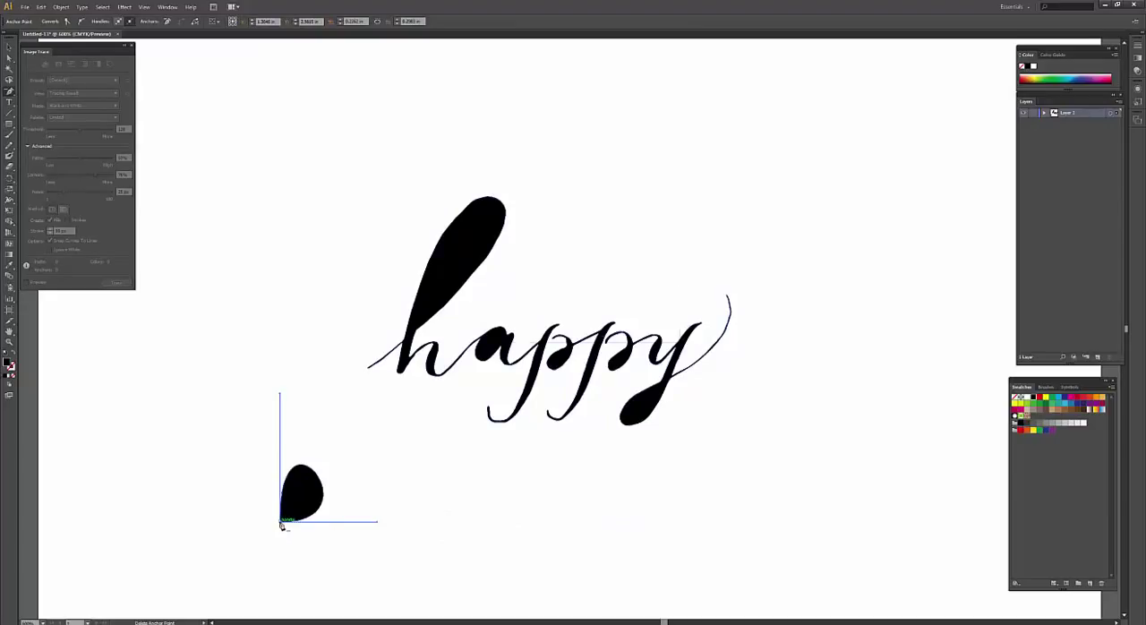
- Attempt to remove a lettering piece and dismiss the Delete Anchor Point warning
{"action": "left_click", "coordinate": [283, 523]}
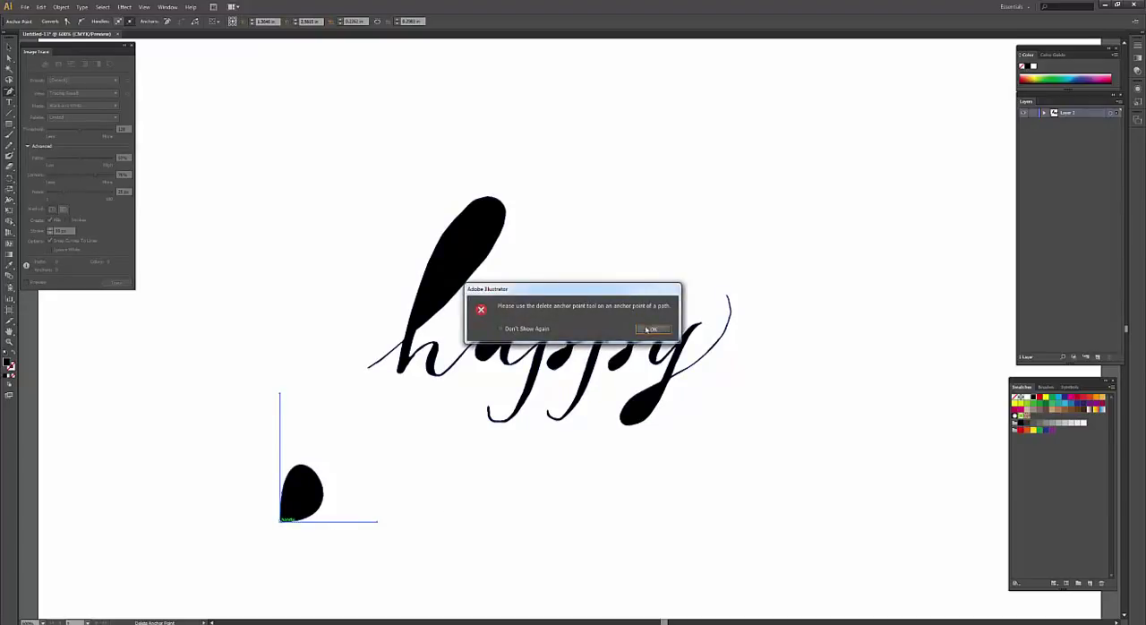
{"action": "left_click", "coordinate": [652, 328]}
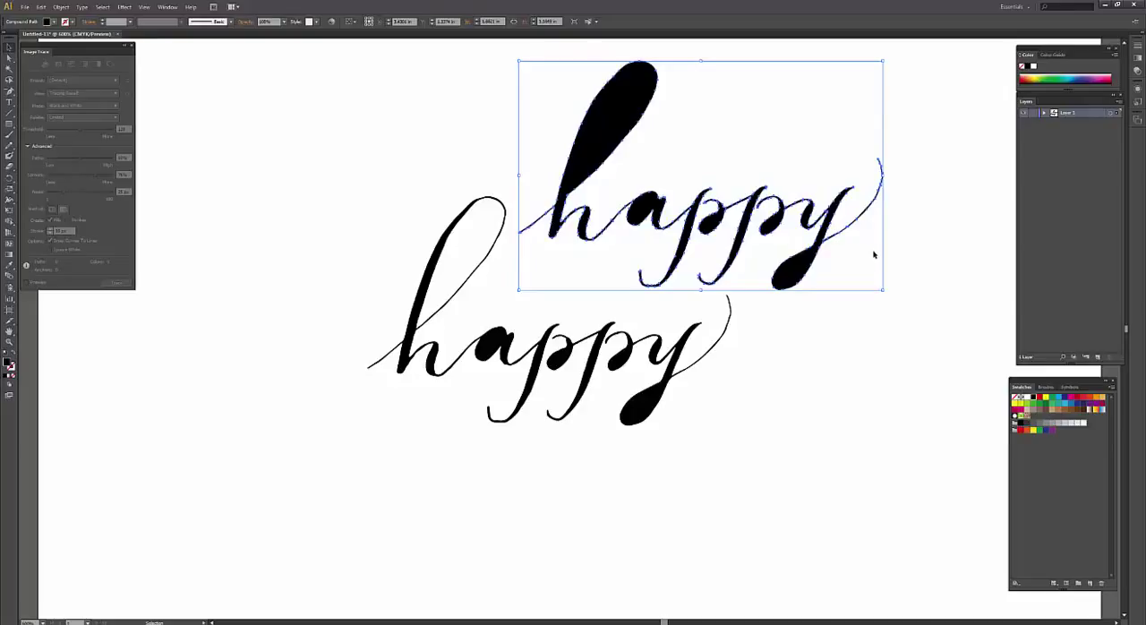
- Delete the selected filled-loop pieces, leaving only the clean 'happy' lettering
{"action": "key", "text": "Delete"}
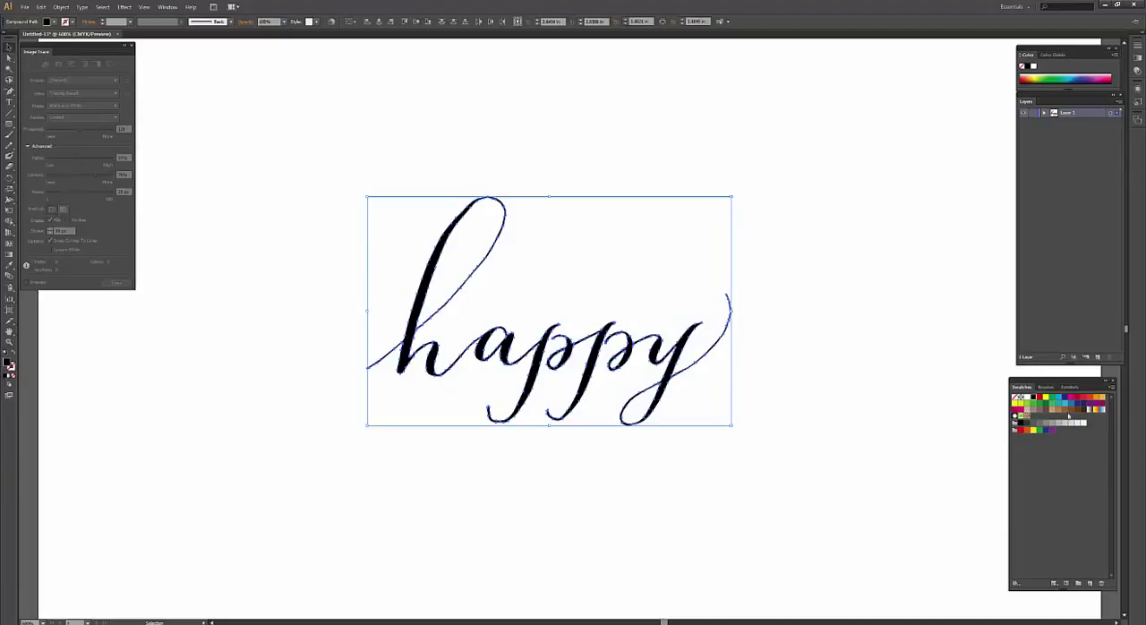
- Recolour the 'happy' lettering red, then green, via Swatches
{"action": "left_click", "coordinate": [1083, 398]}
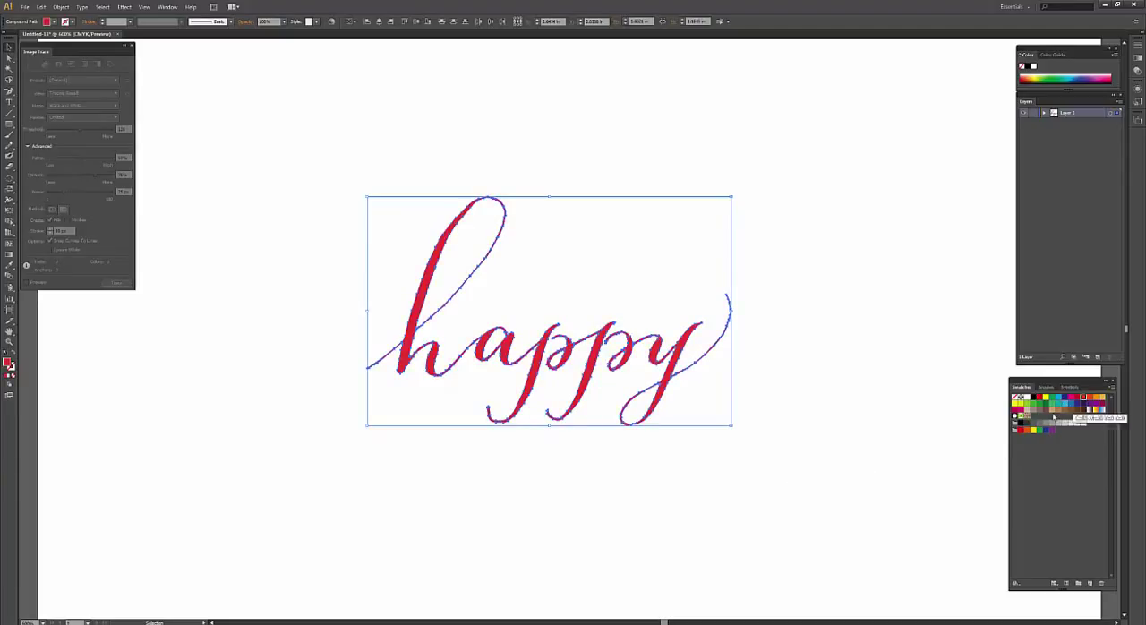
{"action": "left_click", "coordinate": [1053, 415]}
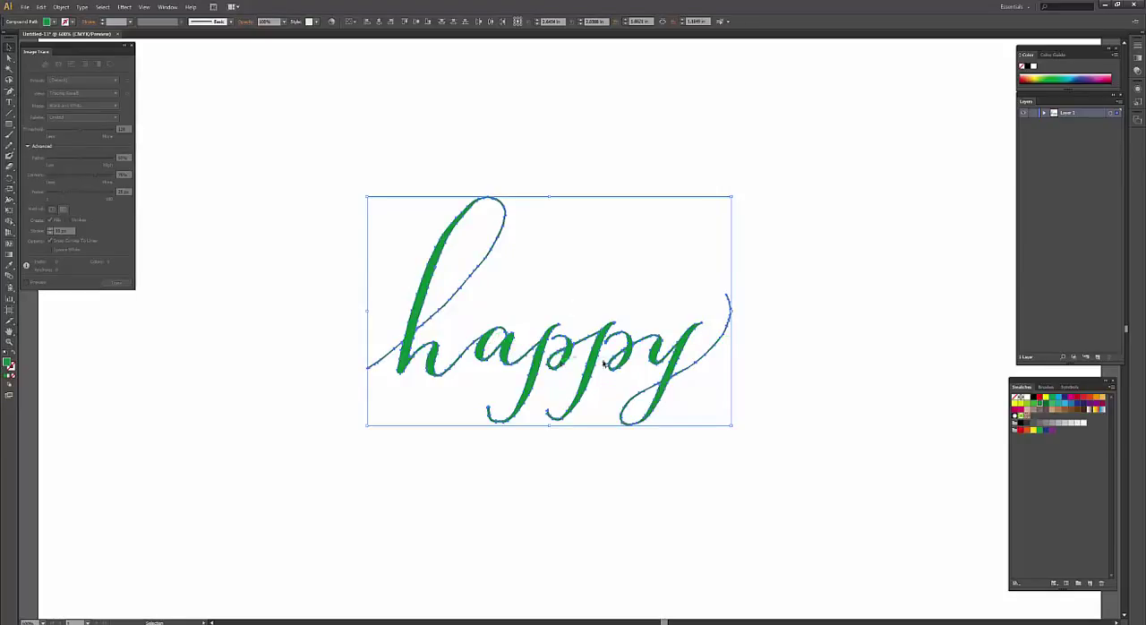
{"action": "mouse_move", "coordinate": [971, 390]}
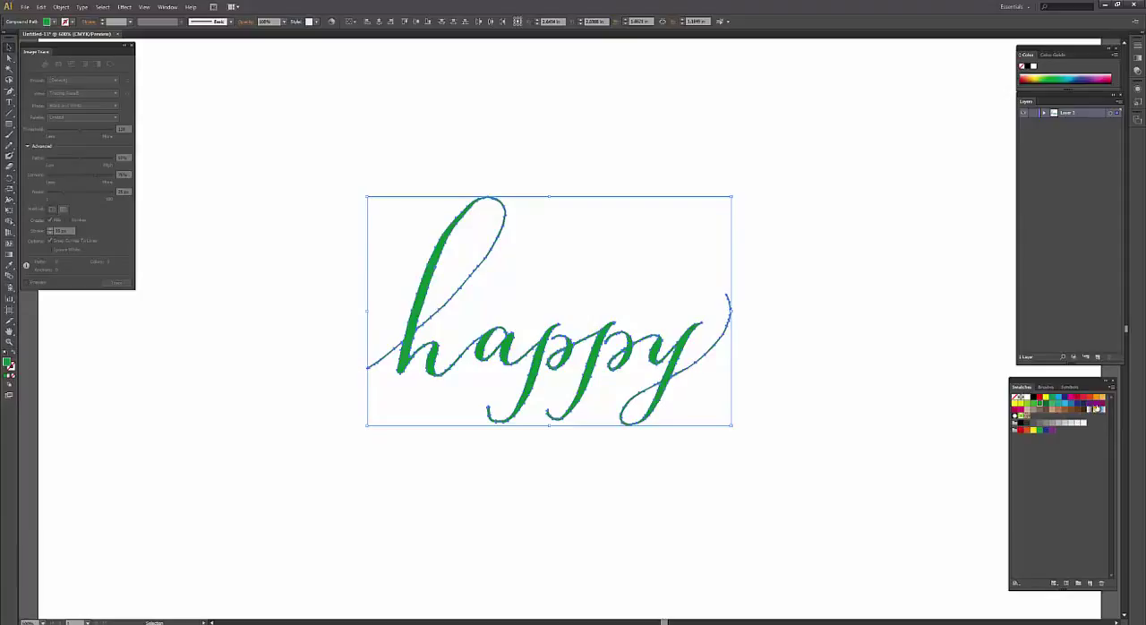
{"action": "mouse_move", "coordinate": [740, 305]}
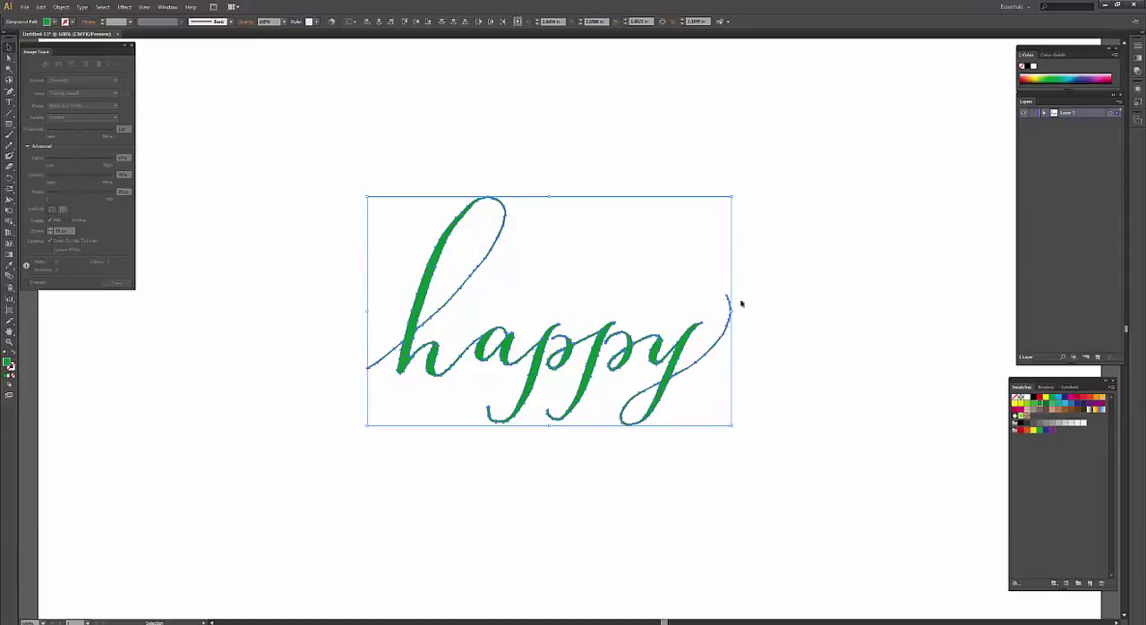
{"action": "mouse_move", "coordinate": [749, 395]}
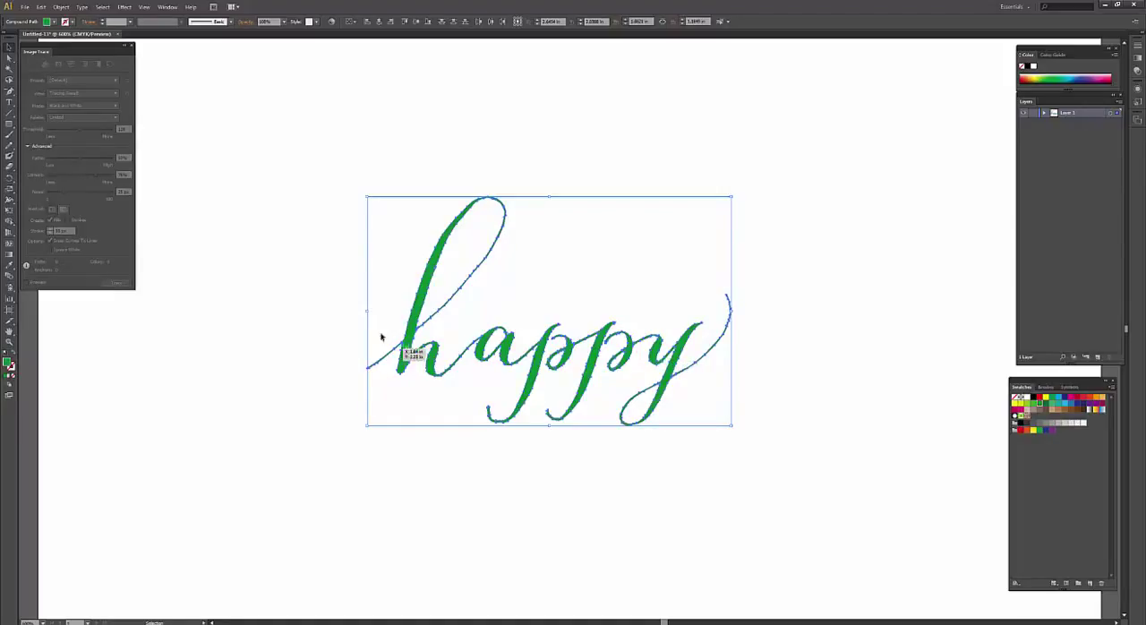
{"action": "mouse_move", "coordinate": [464, 243]}
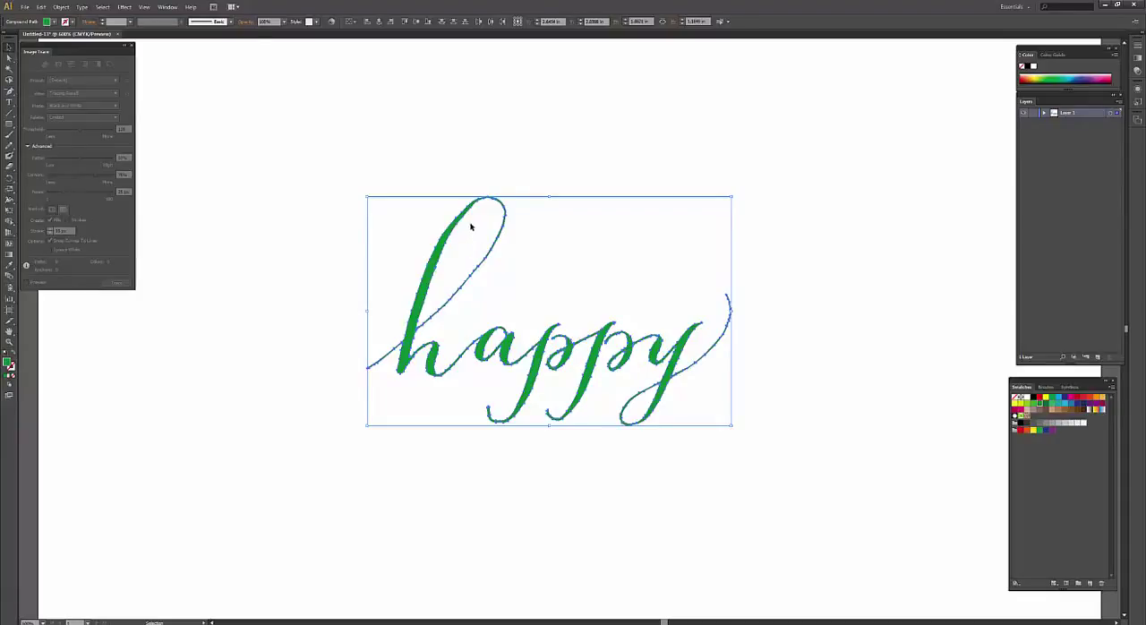
{"action": "mouse_move", "coordinate": [439, 259]}
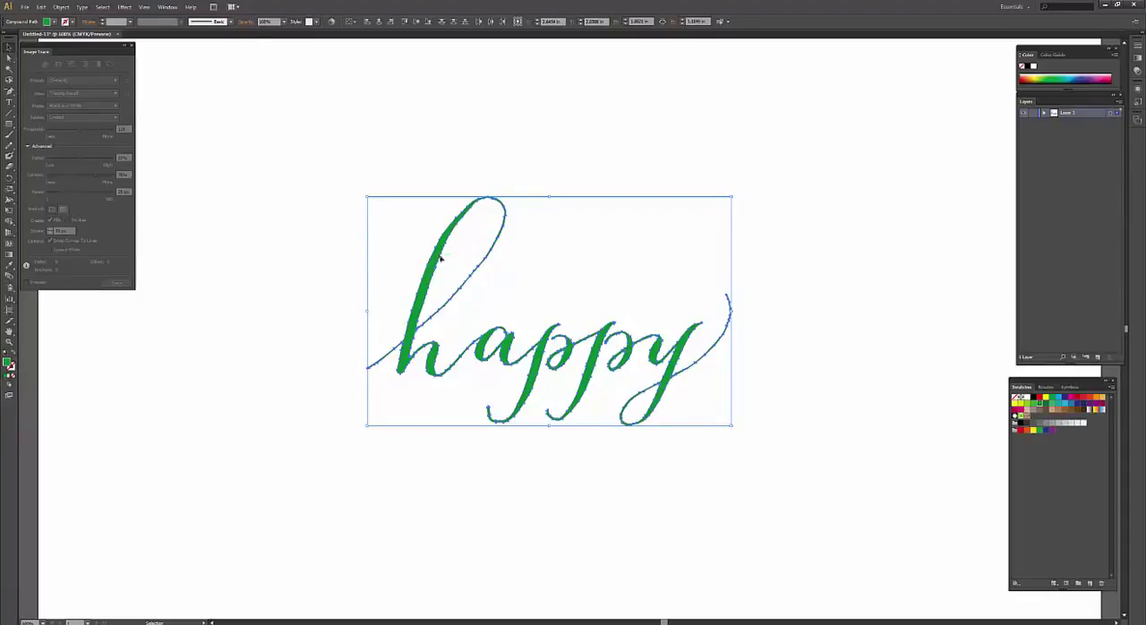
{"action": "mouse_move", "coordinate": [451, 243]}
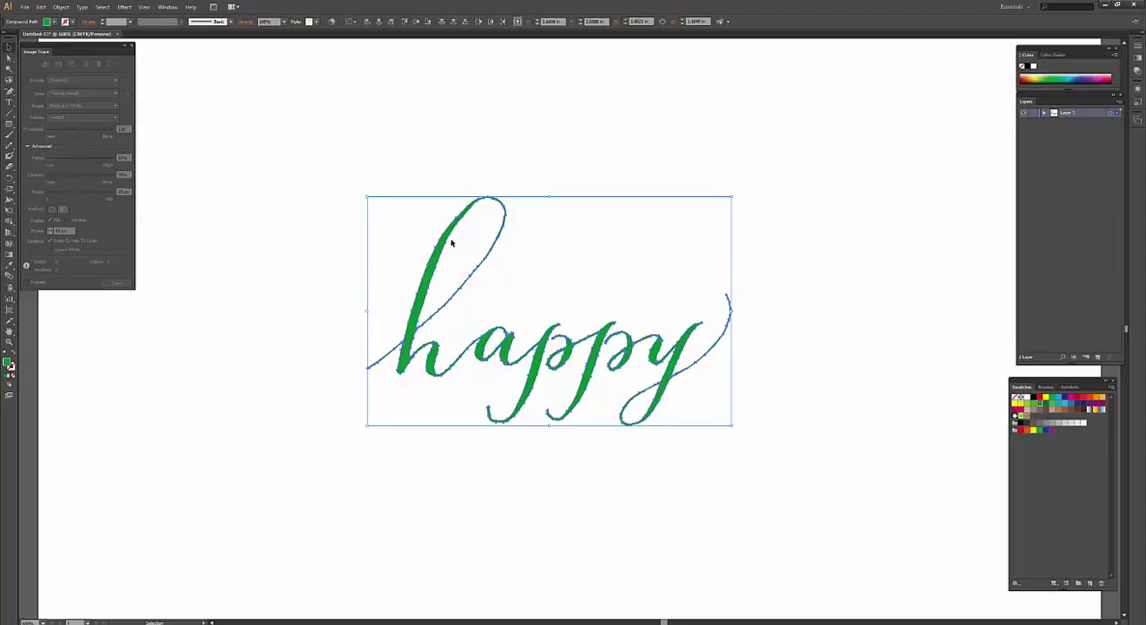
{"action": "mouse_move", "coordinate": [403, 276]}
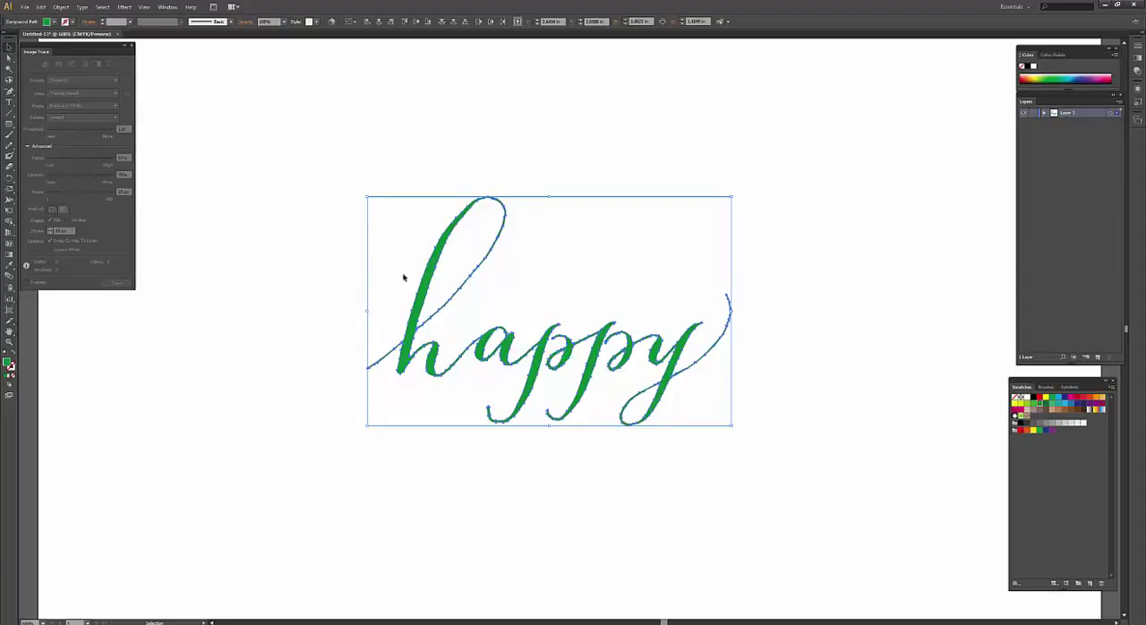
{"action": "mouse_move", "coordinate": [756, 354]}
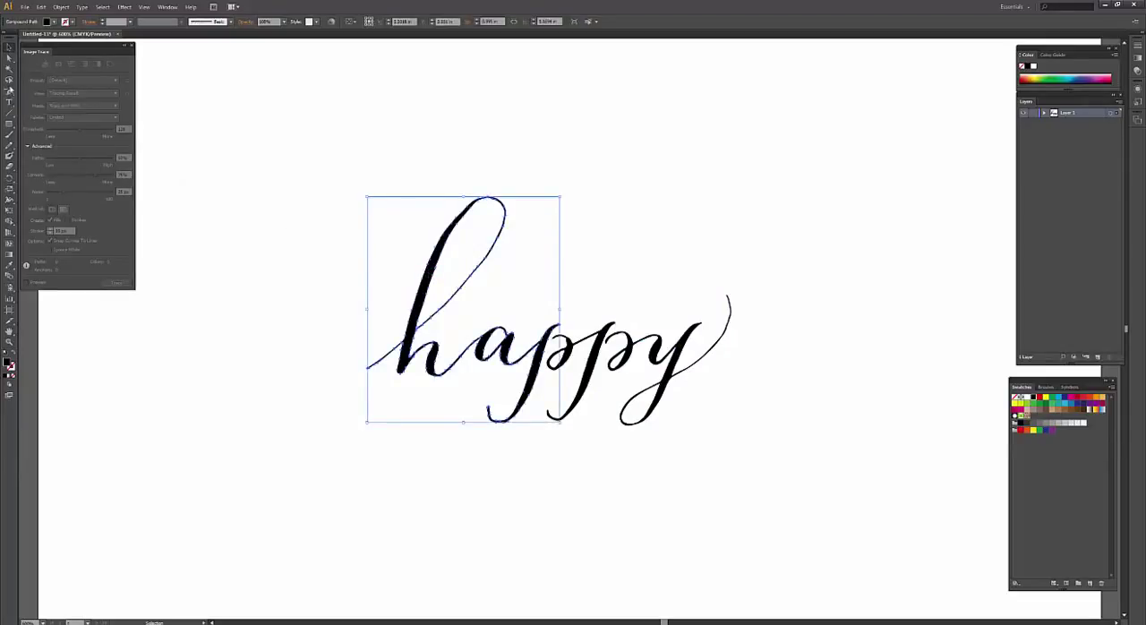
{"action": "mouse_move", "coordinate": [11, 143]}
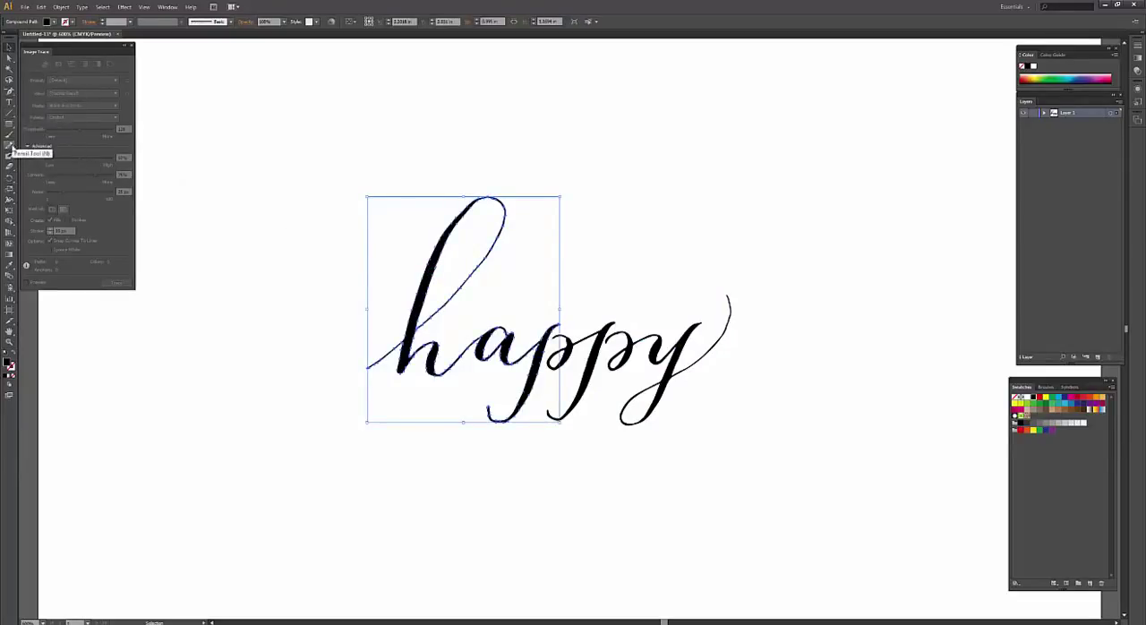
- Bring up the Pencil tool flyout with freehand drawing and path-erasing options
{"action": "left_click", "coordinate": [10, 144]}
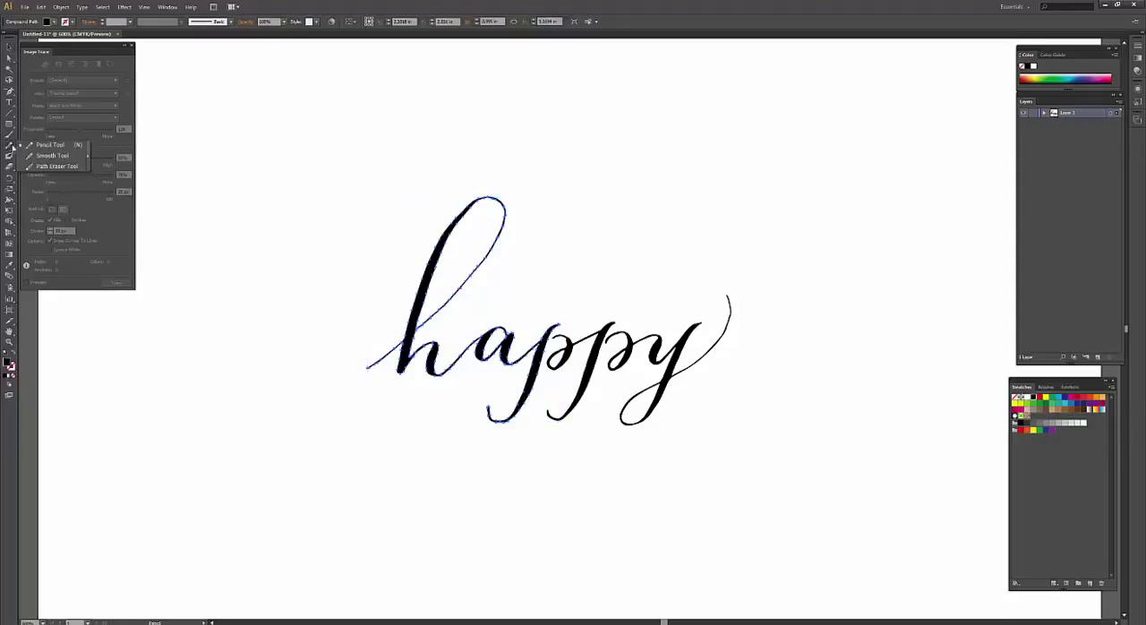